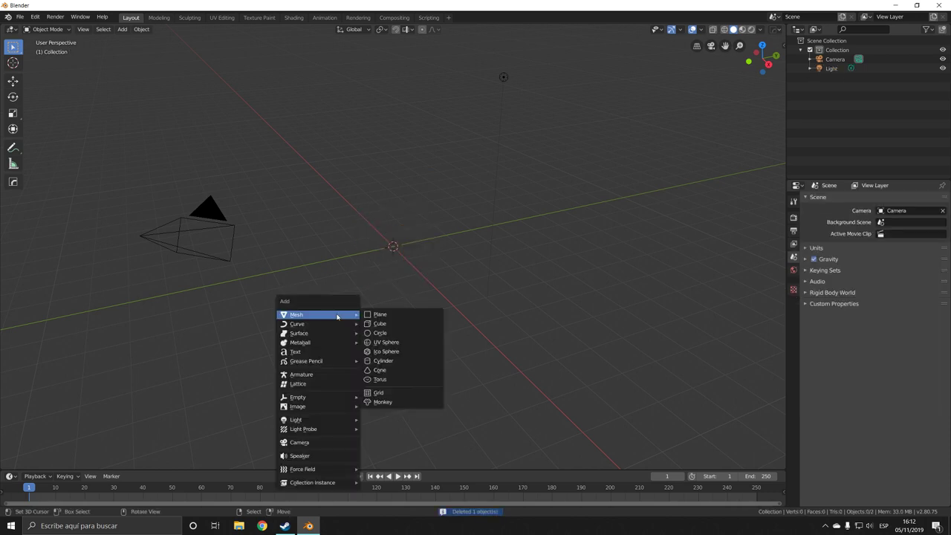
- Add a large plane and a smoothed Suzanne monkey, then switch to the Shading workspace
{"action": "left_click", "coordinate": [380, 314]}
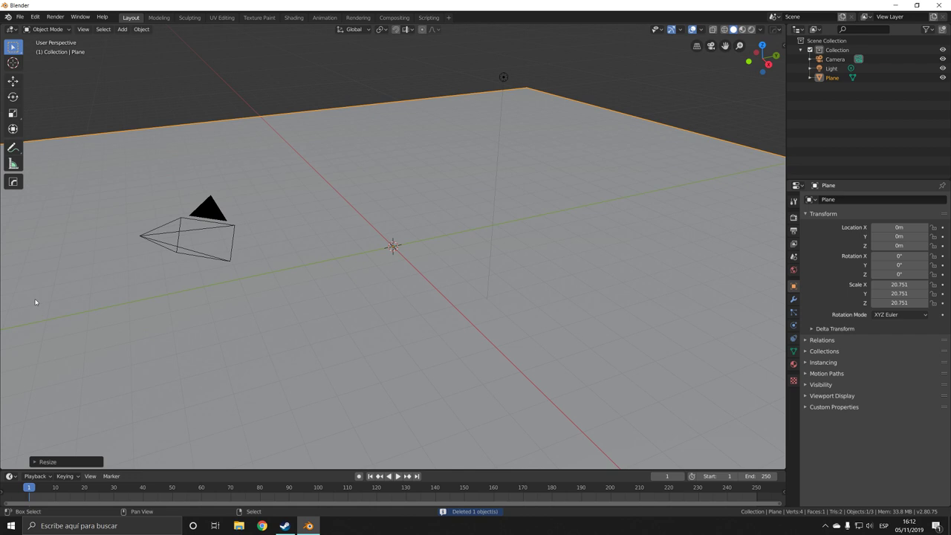
{"action": "left_click", "coordinate": [122, 29]}
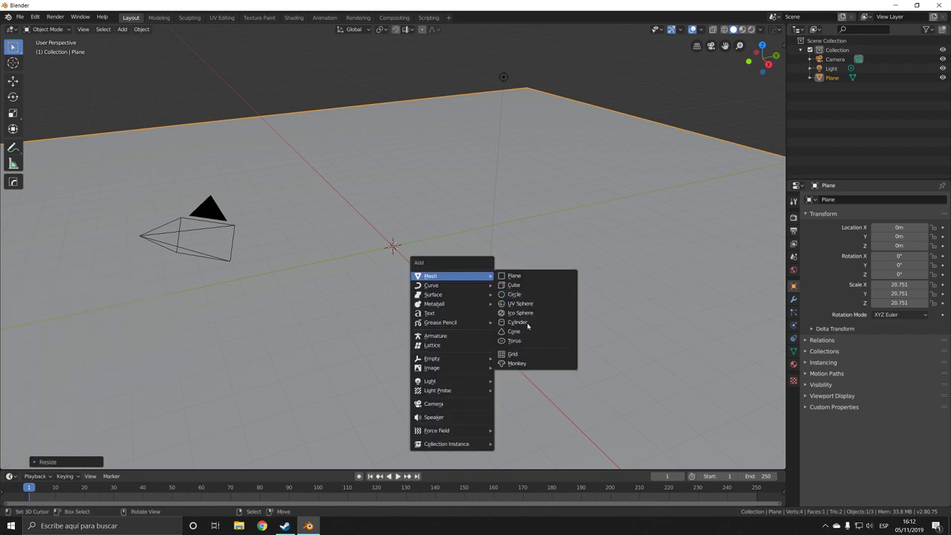
{"action": "left_click", "coordinate": [516, 363]}
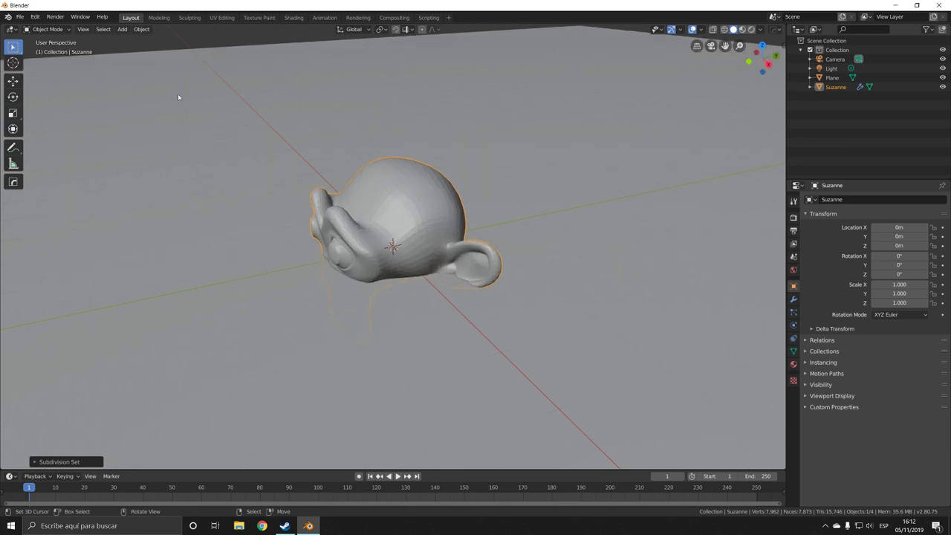
{"action": "left_click", "coordinate": [141, 29]}
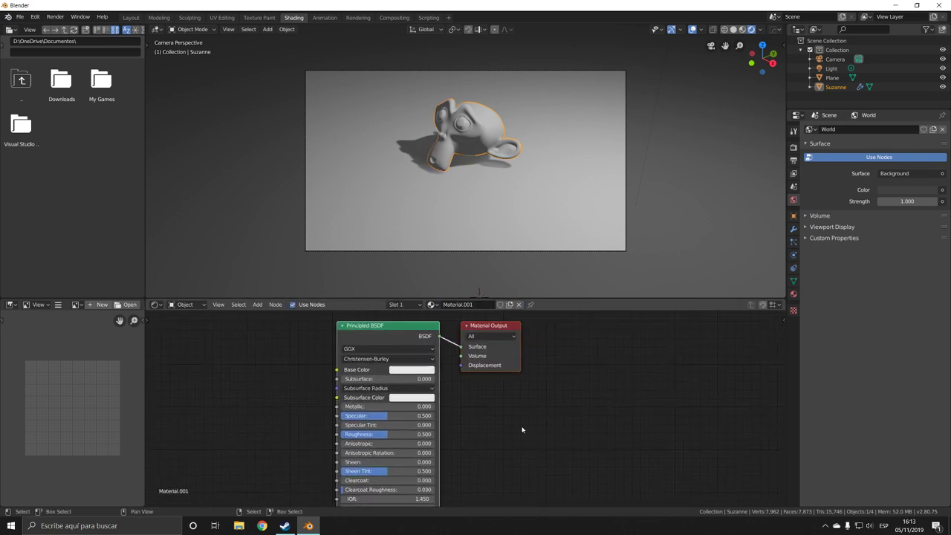
- Replace the Principled BSDF with Fresnel and Layer Weight nodes, linking Fresnel to Surface
{"action": "left_click_drag", "start_coordinate": [387, 326], "coordinate": [367, 327]}
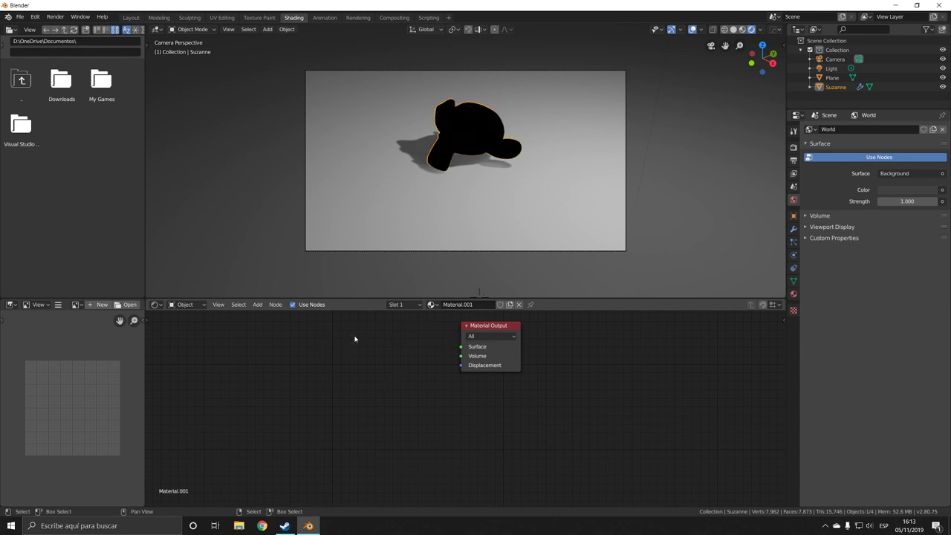
{"action": "mouse_move", "coordinate": [248, 386]}
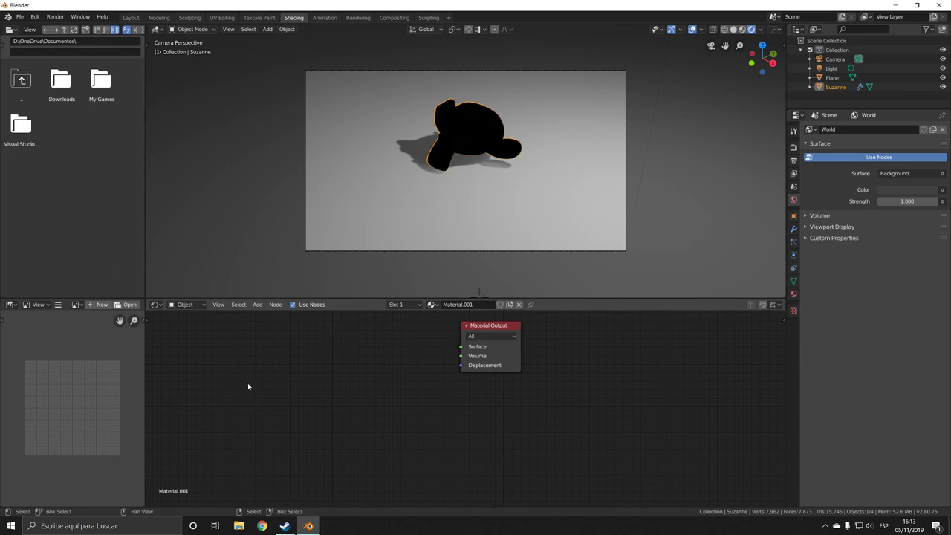
{"action": "mouse_move", "coordinate": [297, 355]}
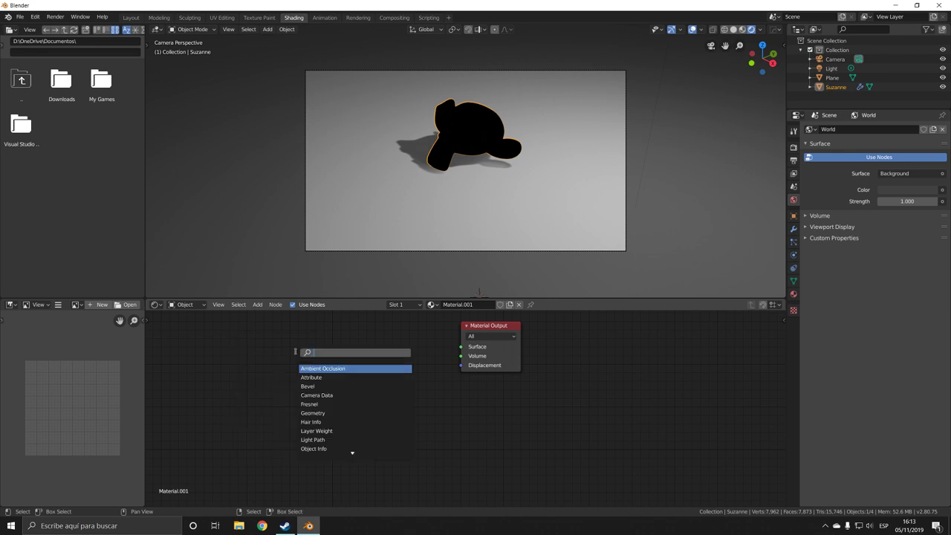
{"action": "left_click", "coordinate": [309, 404]}
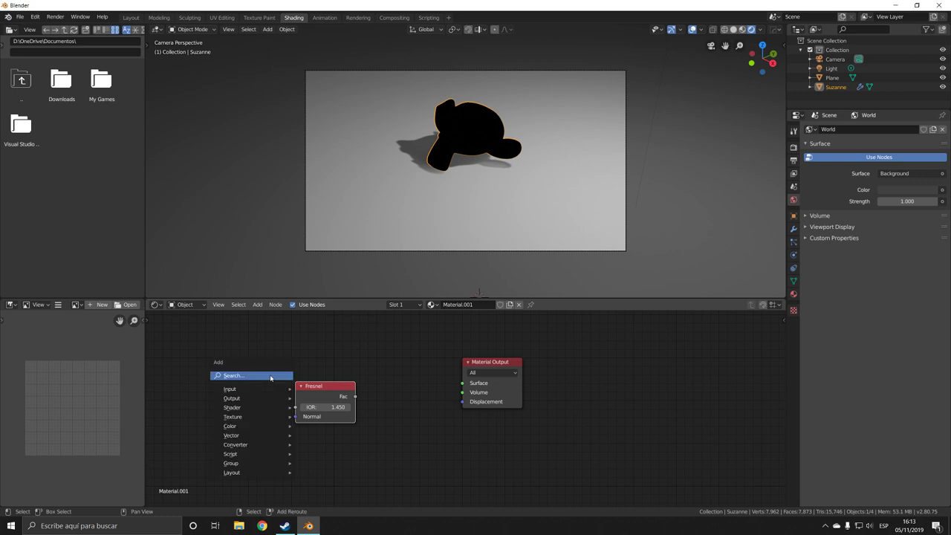
{"action": "type", "text": "layer"}
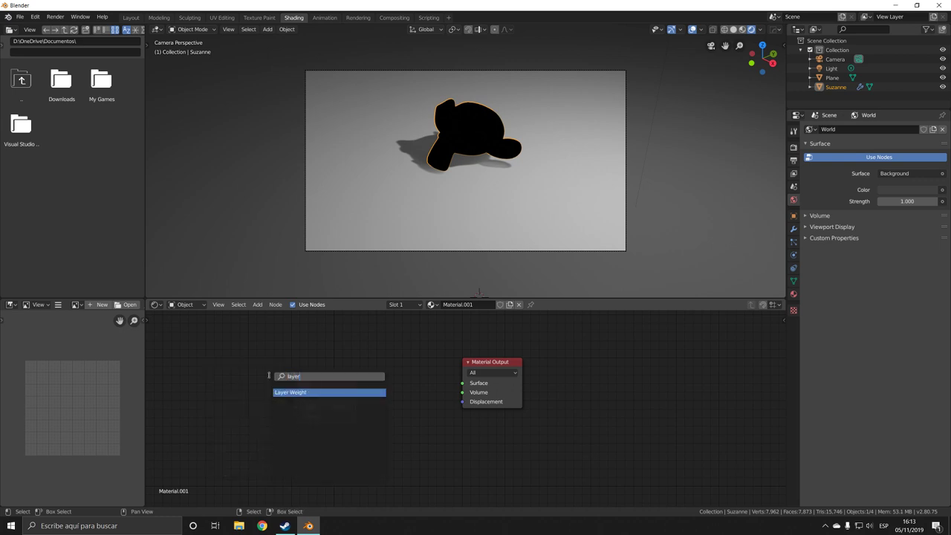
{"action": "left_click", "coordinate": [289, 393]}
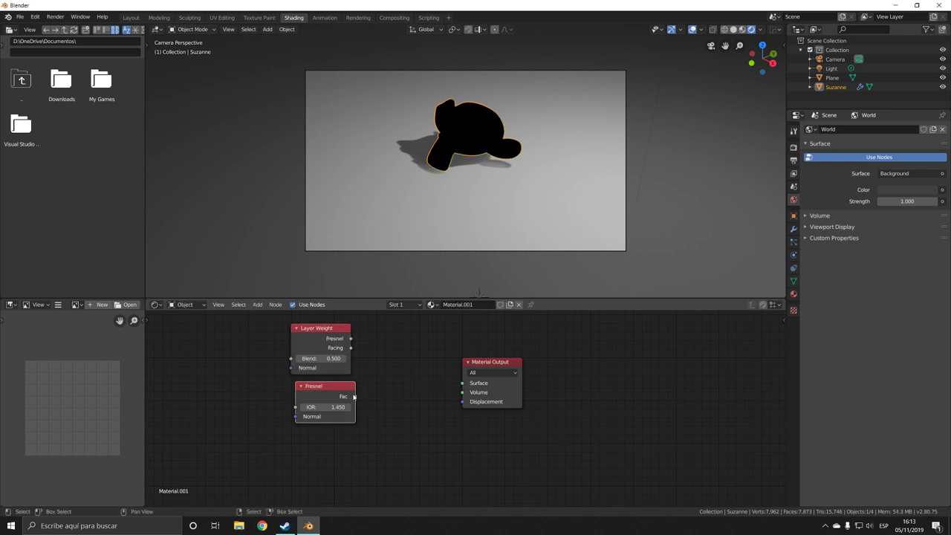
{"action": "left_click_drag", "start_coordinate": [351, 396], "coordinate": [462, 383]}
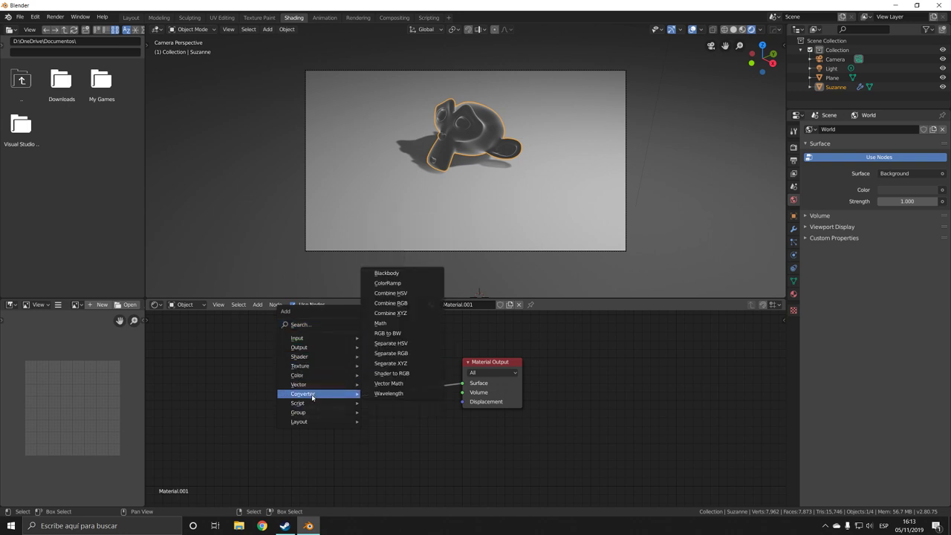
{"action": "mouse_move", "coordinate": [387, 283]}
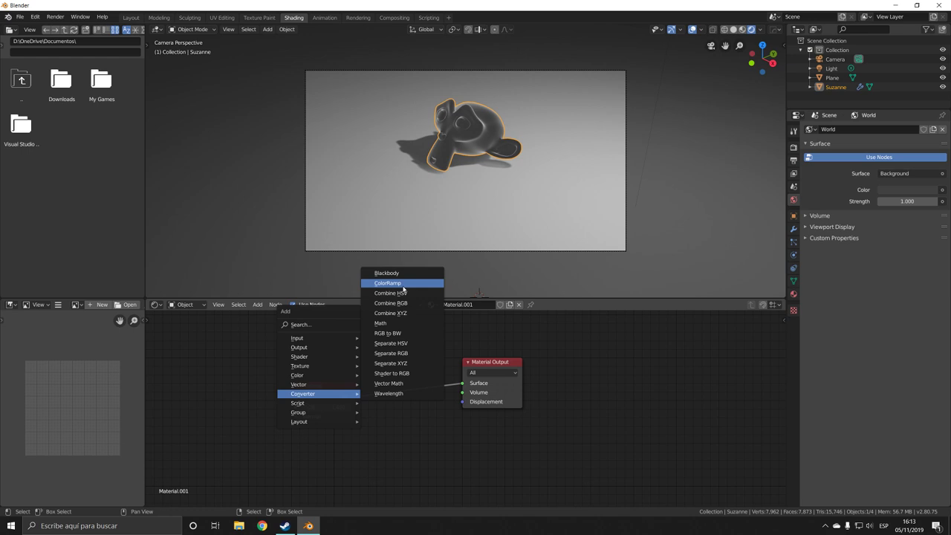
- Insert a ColorRamp after the Fresnel node and set its interpolation to Constant
{"action": "left_click", "coordinate": [387, 283]}
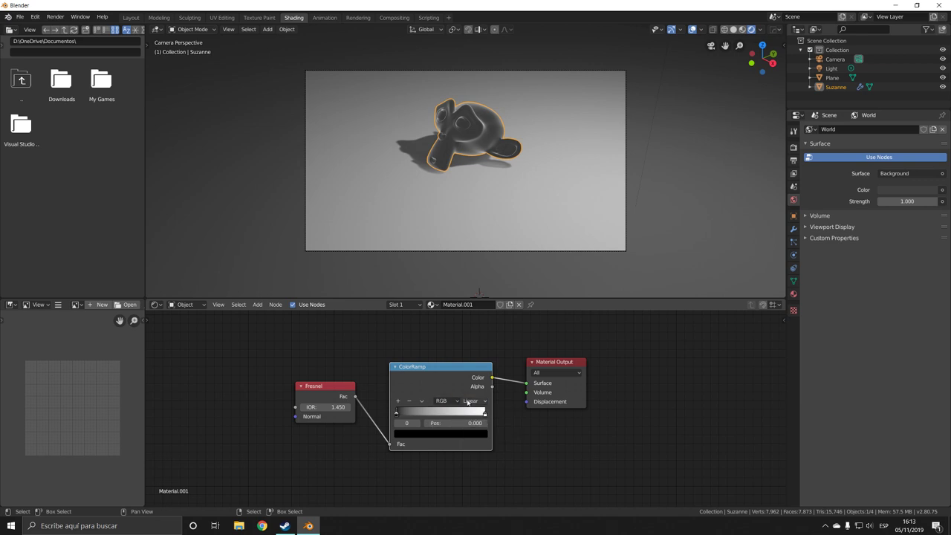
{"action": "left_click", "coordinate": [474, 400]}
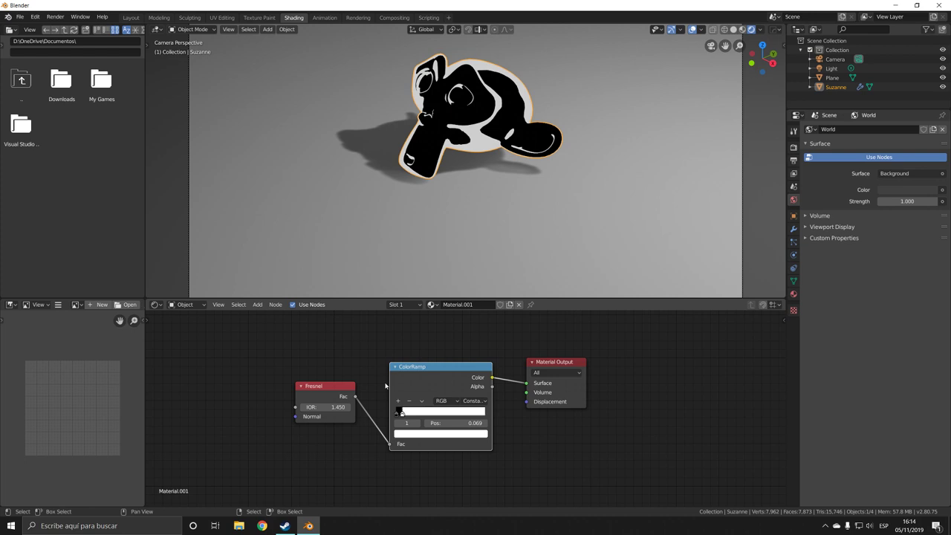
{"action": "mouse_move", "coordinate": [401, 436]}
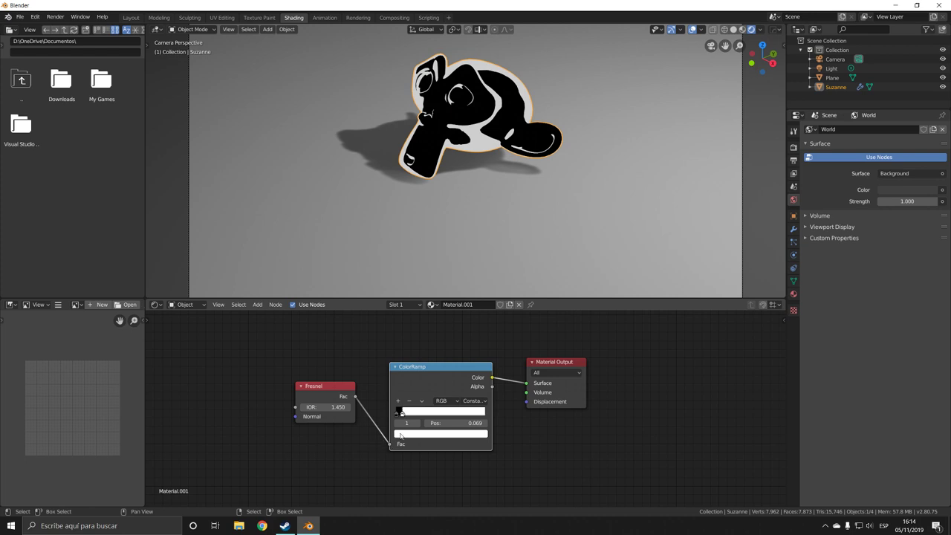
{"action": "mouse_move", "coordinate": [440, 434]}
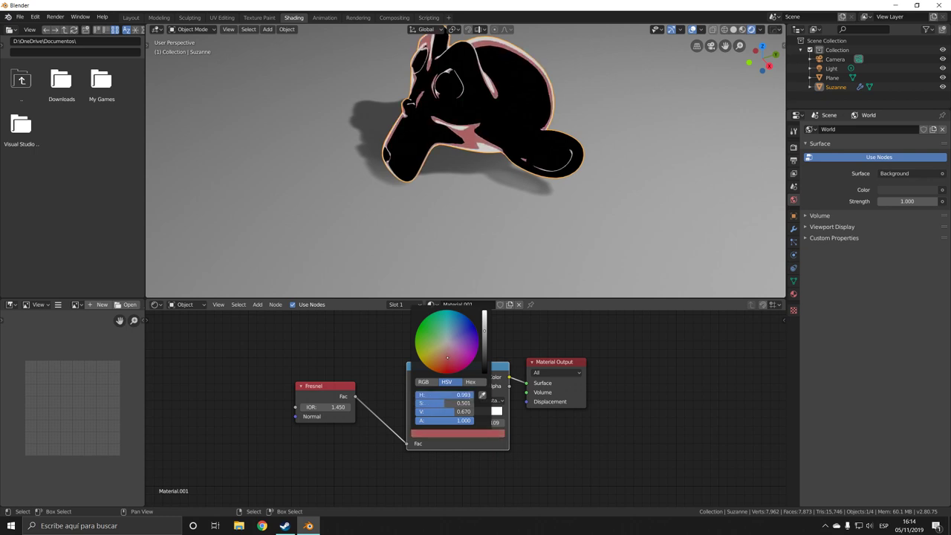
- Colour the new ColorRamp stop pink and the darkest stop deep red
{"action": "left_click", "coordinate": [449, 363]}
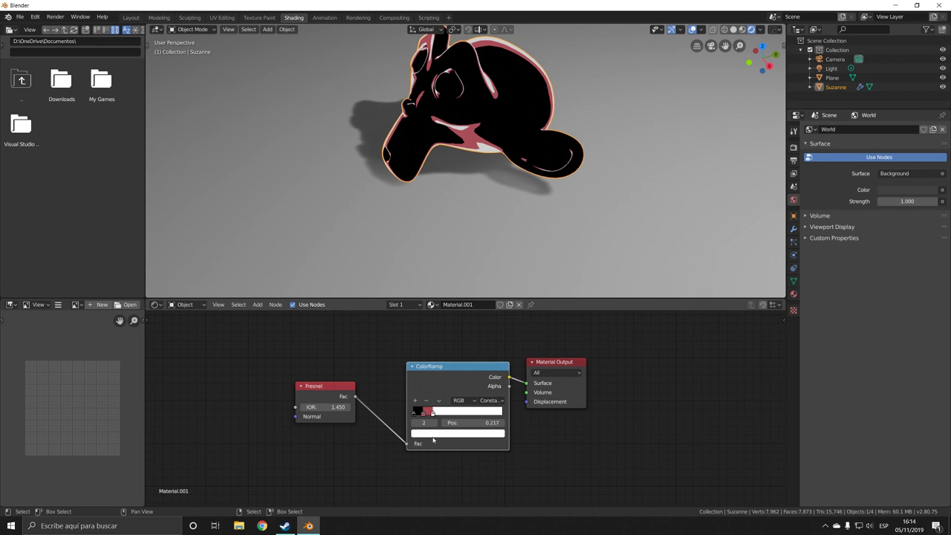
{"action": "left_click", "coordinate": [423, 411]}
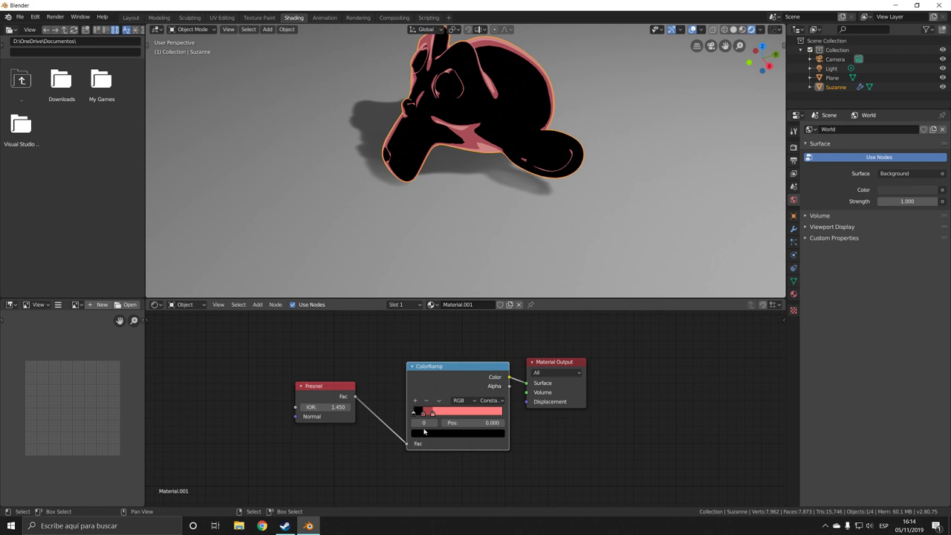
{"action": "left_click", "coordinate": [457, 412]}
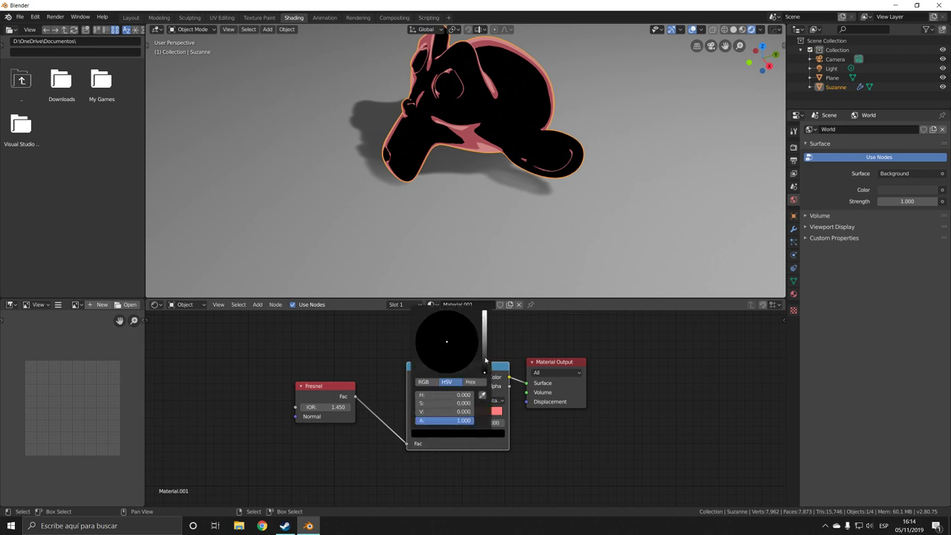
{"action": "left_click", "coordinate": [457, 363]}
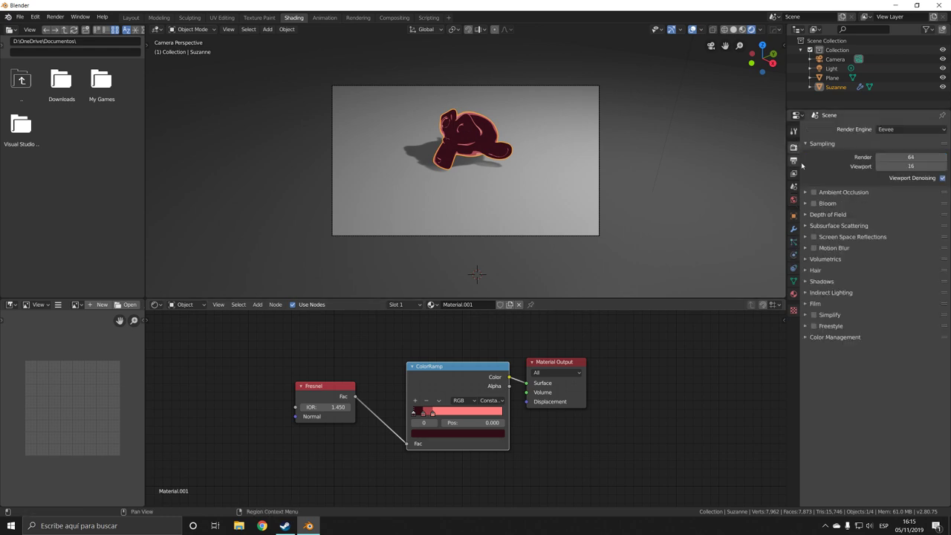
- Brighten the world background to light grey and render a still image of the monkey
{"action": "left_click", "coordinate": [813, 326]}
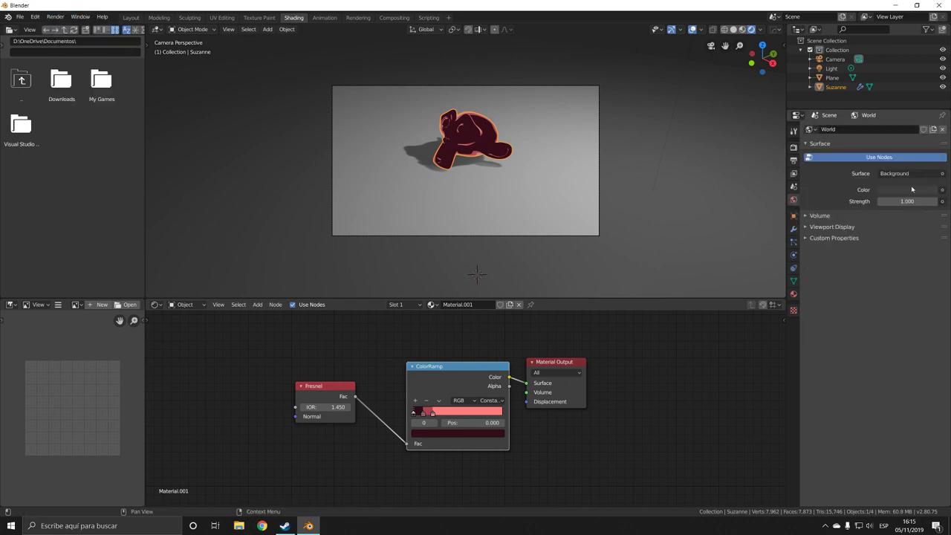
{"action": "left_click", "coordinate": [906, 189]}
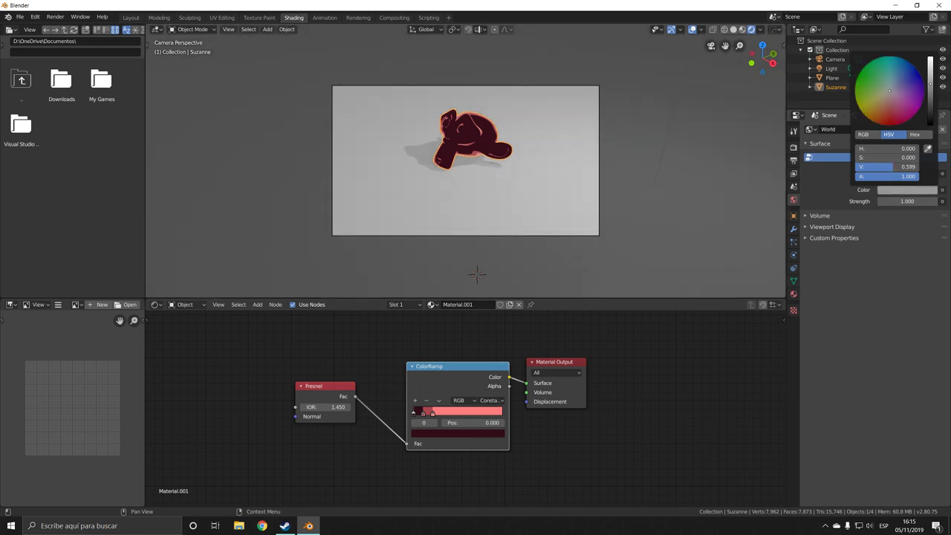
{"action": "left_click", "coordinate": [55, 16]}
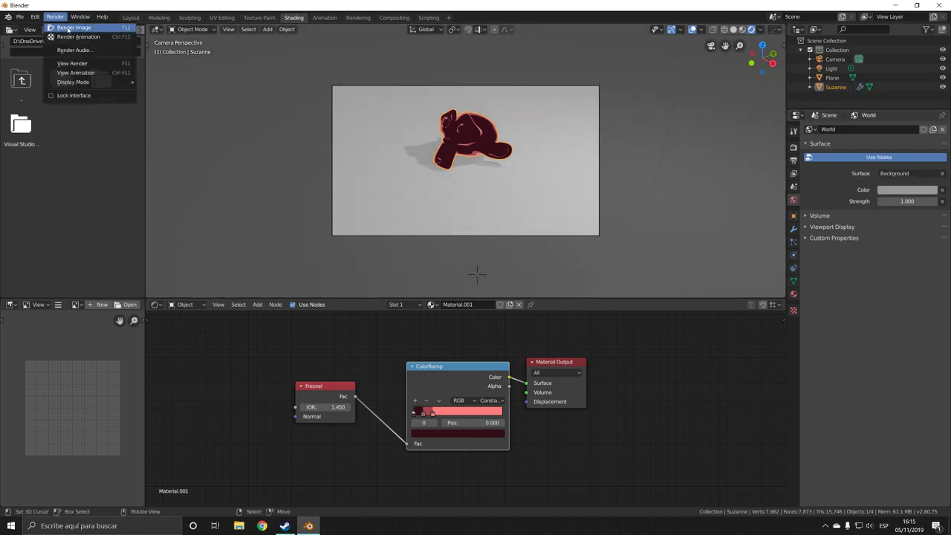
{"action": "left_click", "coordinate": [74, 28]}
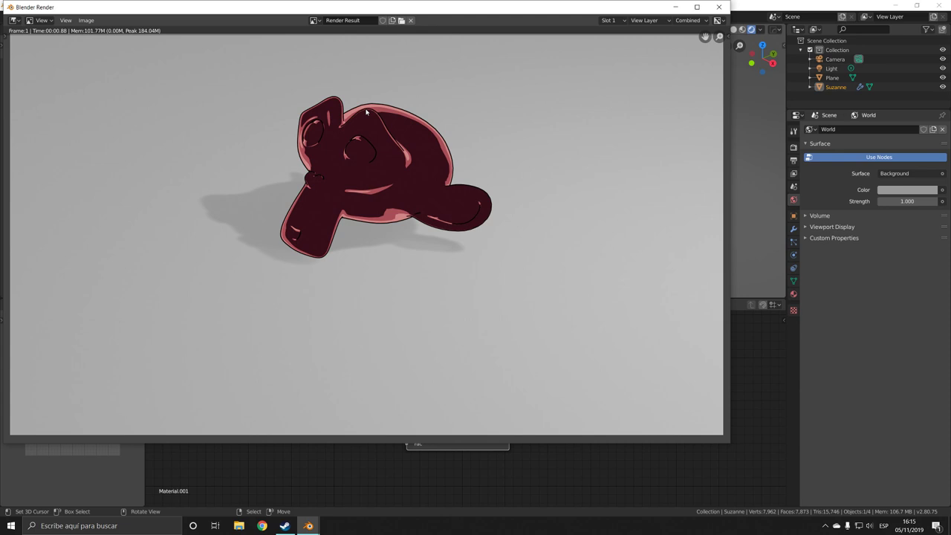
{"action": "mouse_move", "coordinate": [290, 184]}
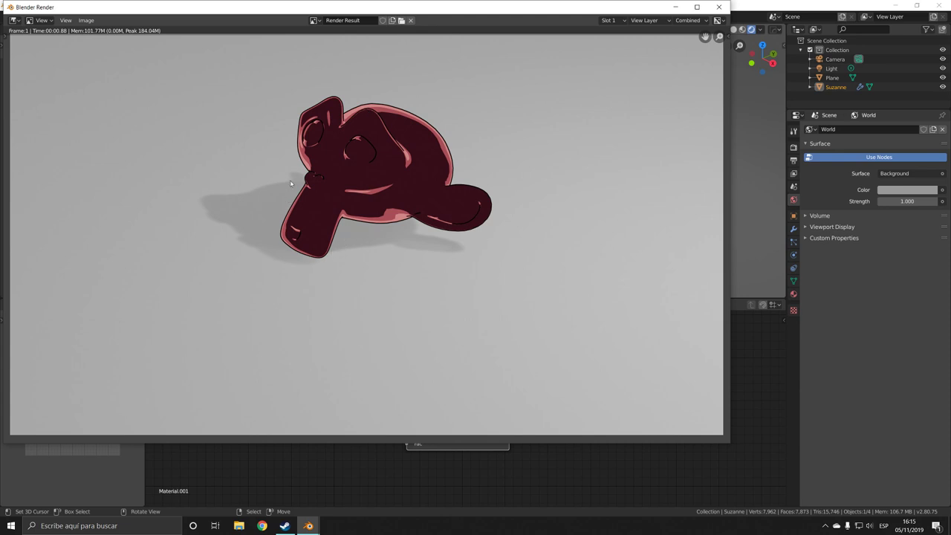
{"action": "mouse_move", "coordinate": [560, 181]}
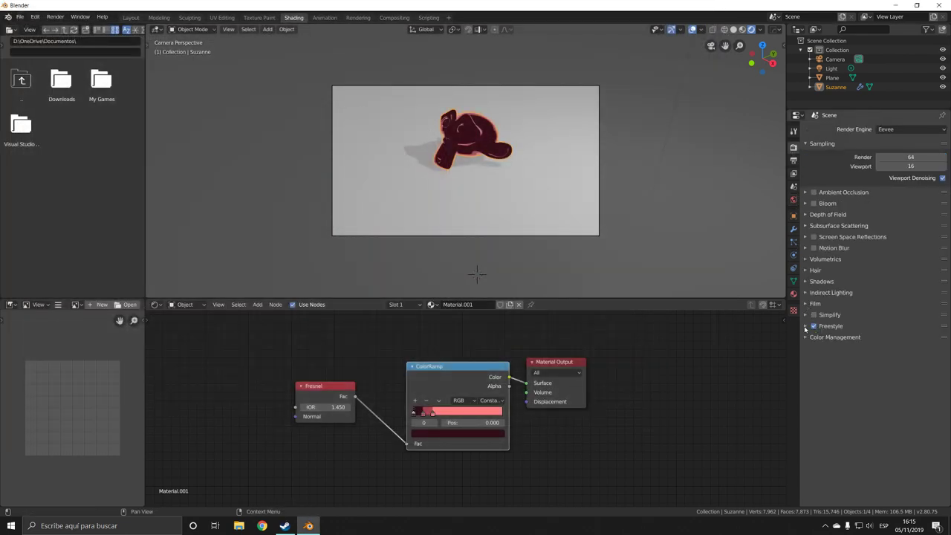
- Set Freestyle line thickness to 4 px, render the heavy outlines, then return it to 1 px
{"action": "left_click", "coordinate": [807, 325]}
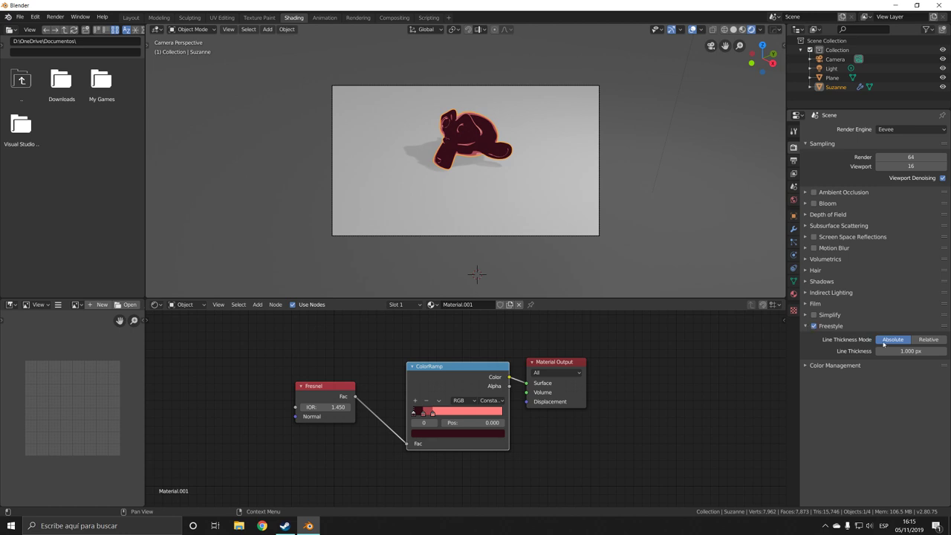
{"action": "left_click", "coordinate": [910, 350]}
{"action": "type", "text": "4.000"}
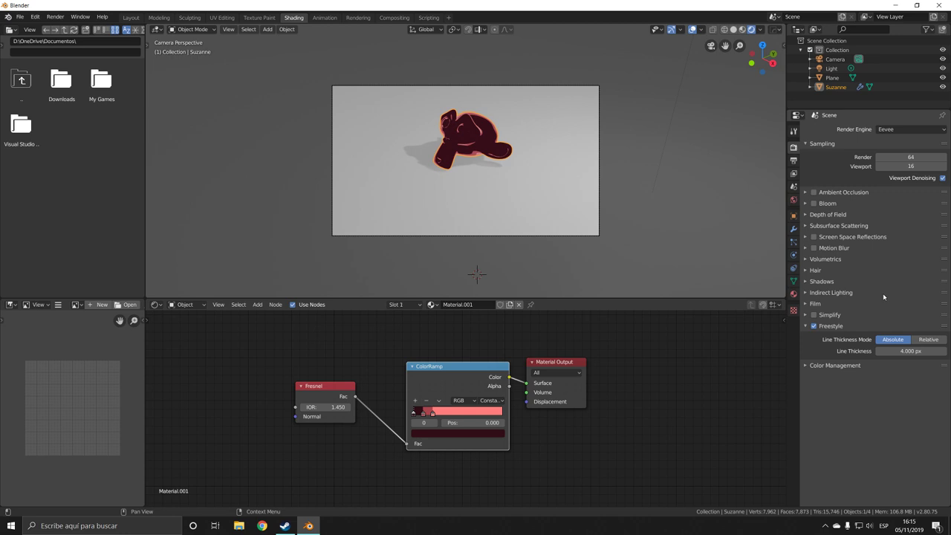
{"action": "left_click", "coordinate": [54, 16]}
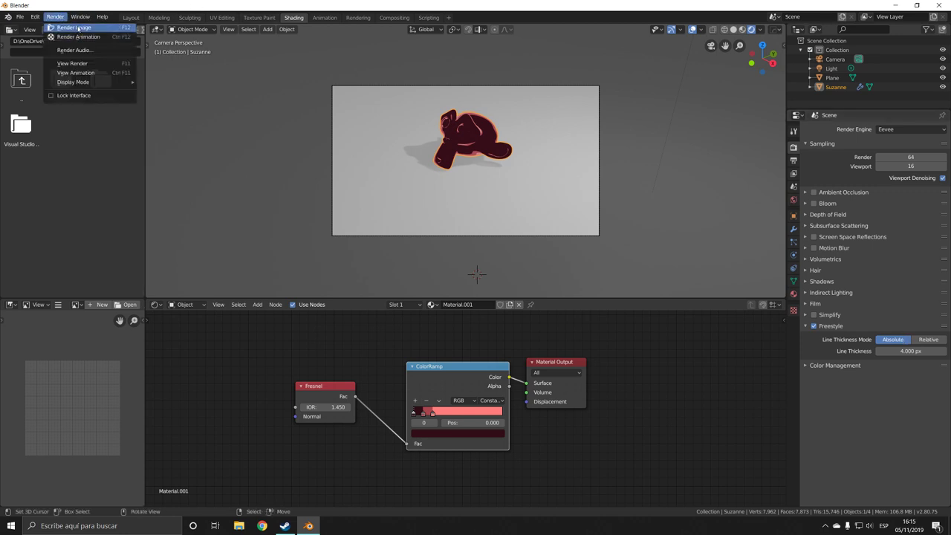
{"action": "left_click", "coordinate": [74, 27]}
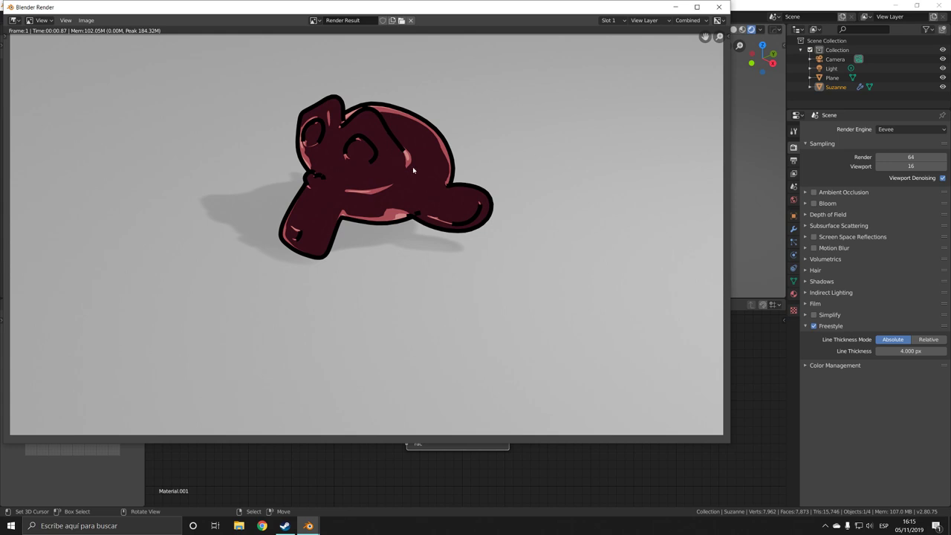
{"action": "mouse_move", "coordinate": [684, 54]}
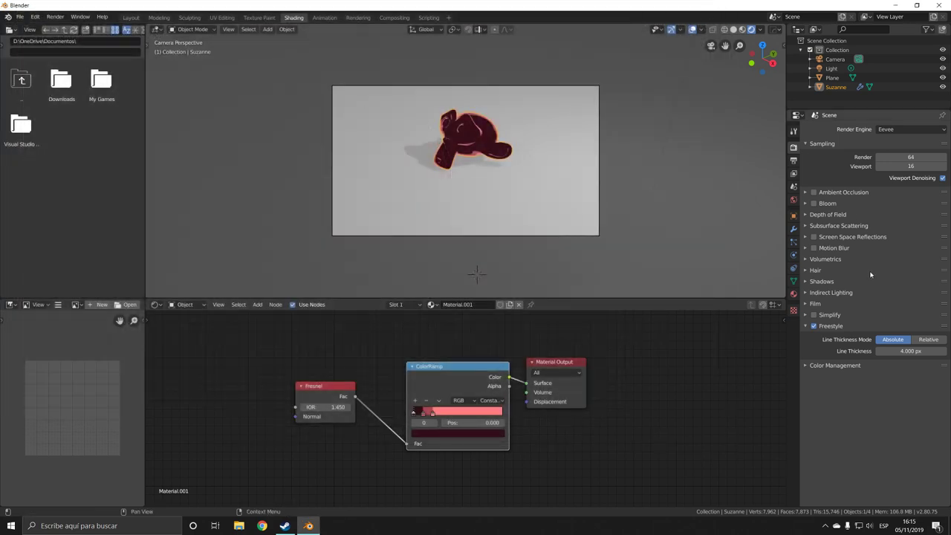
{"action": "left_click", "coordinate": [910, 350]}
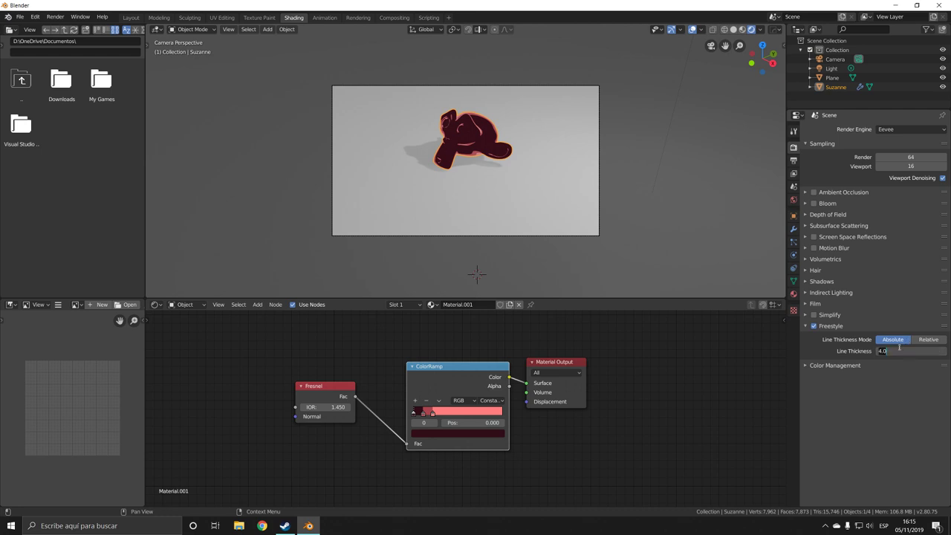
{"action": "left_click", "coordinate": [911, 351]}
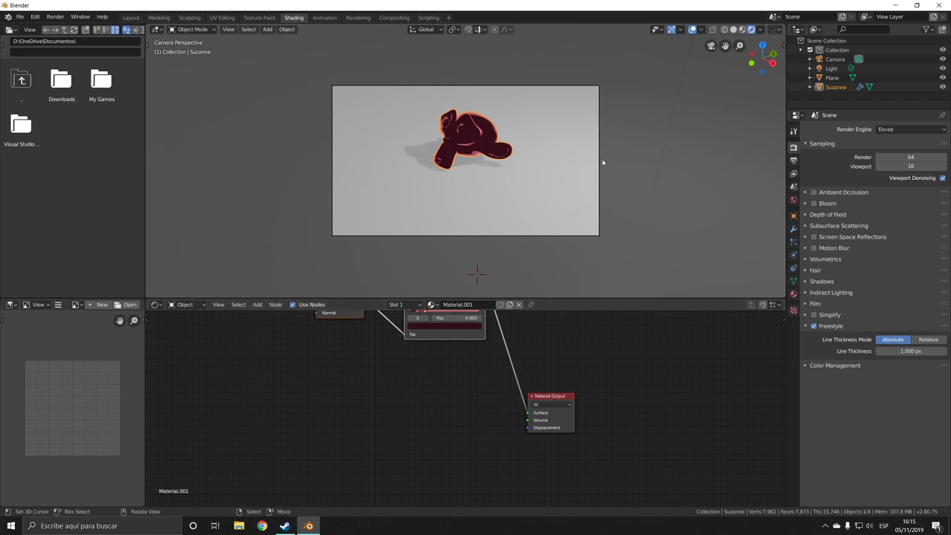
- Add a Principled BSDF and route it through a Shader to RGB node into the output
{"action": "left_click", "coordinate": [257, 305]}
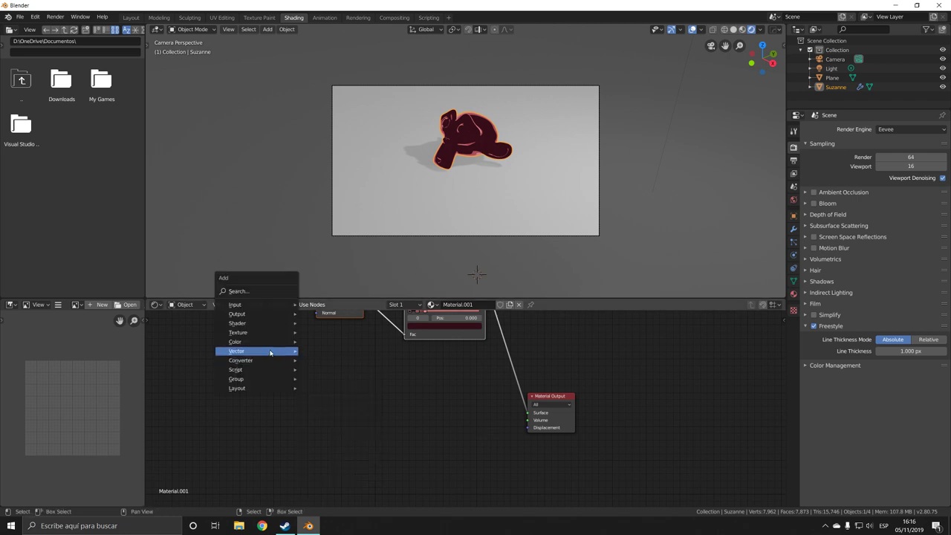
{"action": "mouse_move", "coordinate": [235, 305]}
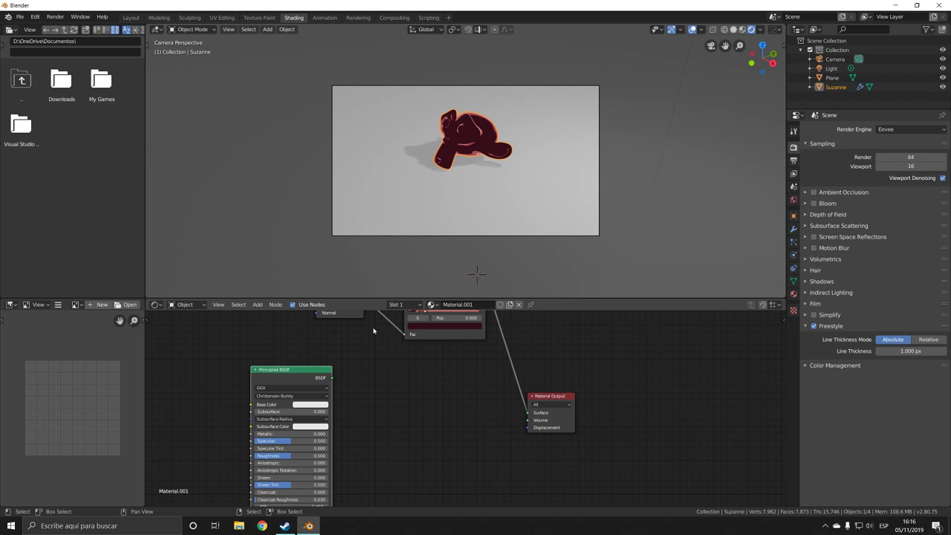
{"action": "mouse_move", "coordinate": [337, 385]}
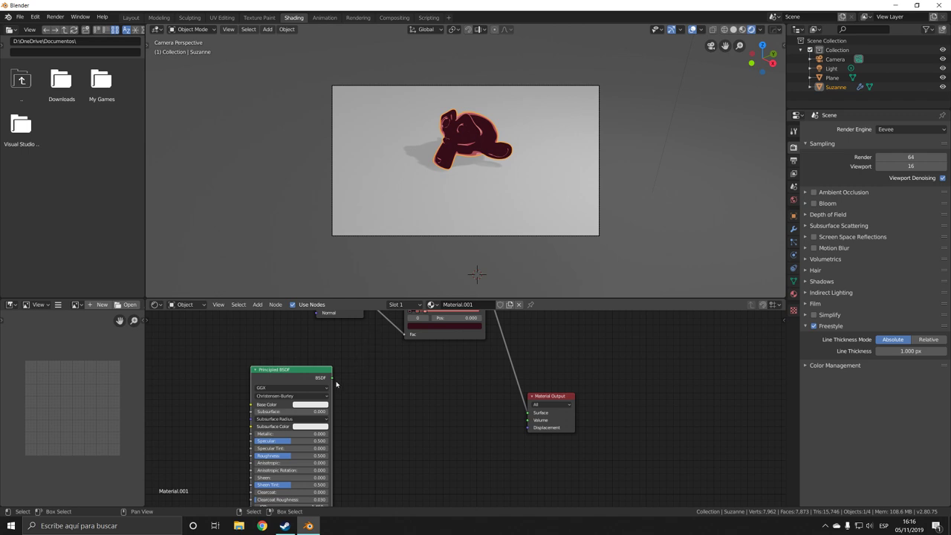
{"action": "left_click", "coordinate": [335, 380]}
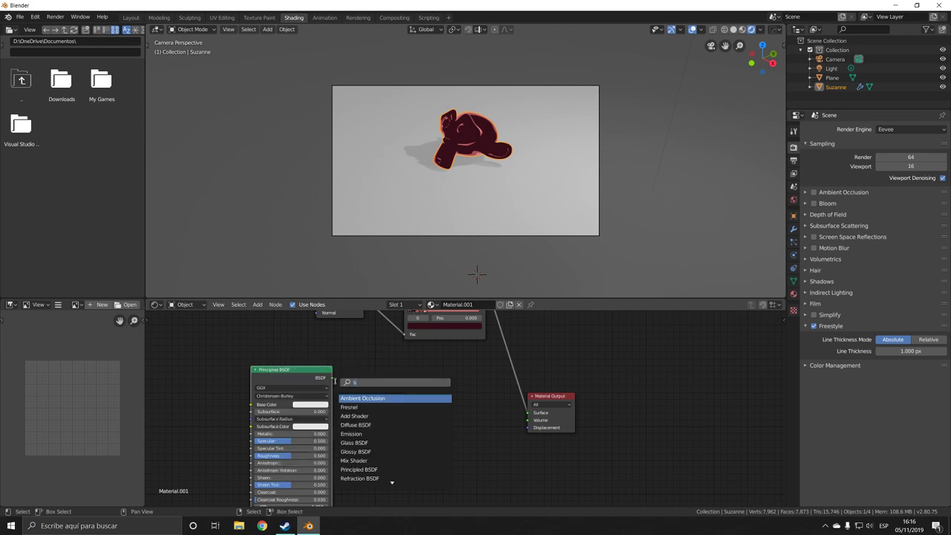
{"action": "type", "text": "shader"}
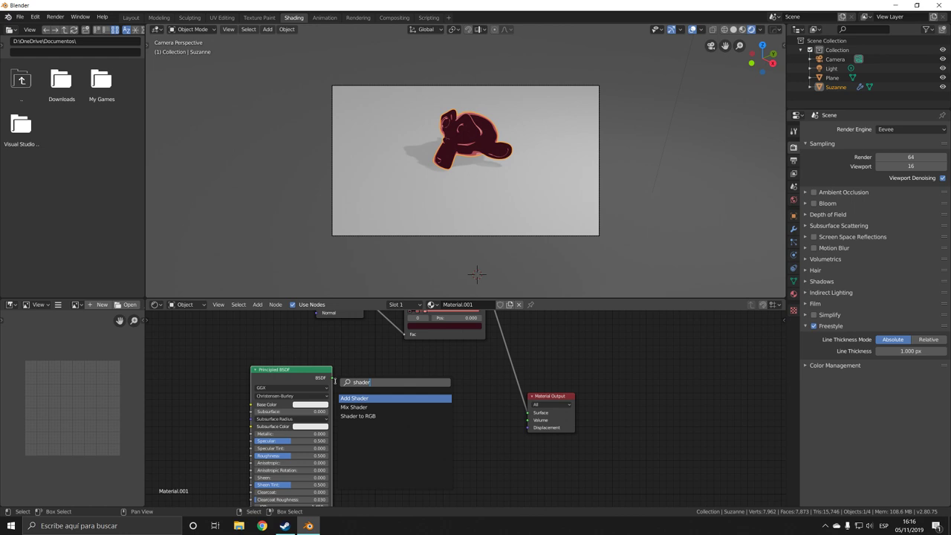
{"action": "left_click", "coordinate": [358, 416]}
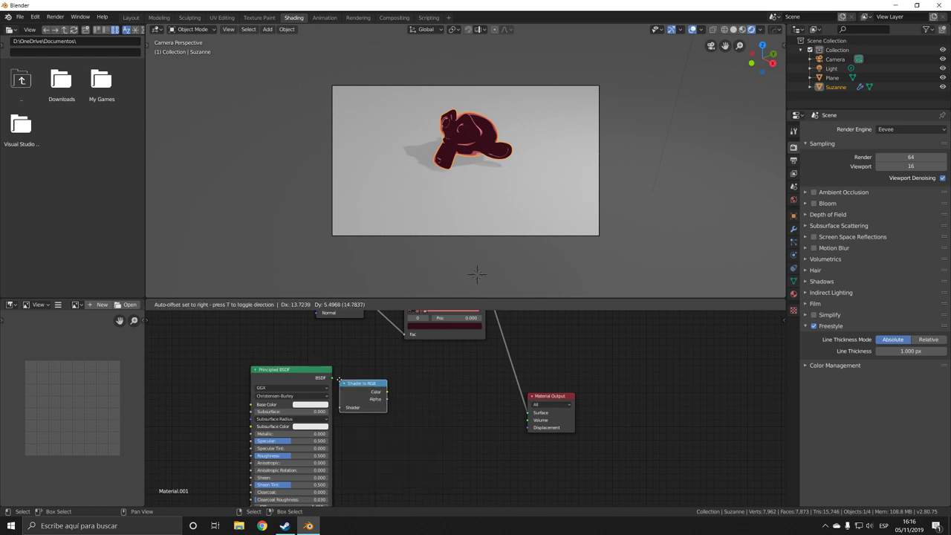
{"action": "left_click_drag", "start_coordinate": [364, 383], "coordinate": [377, 379]}
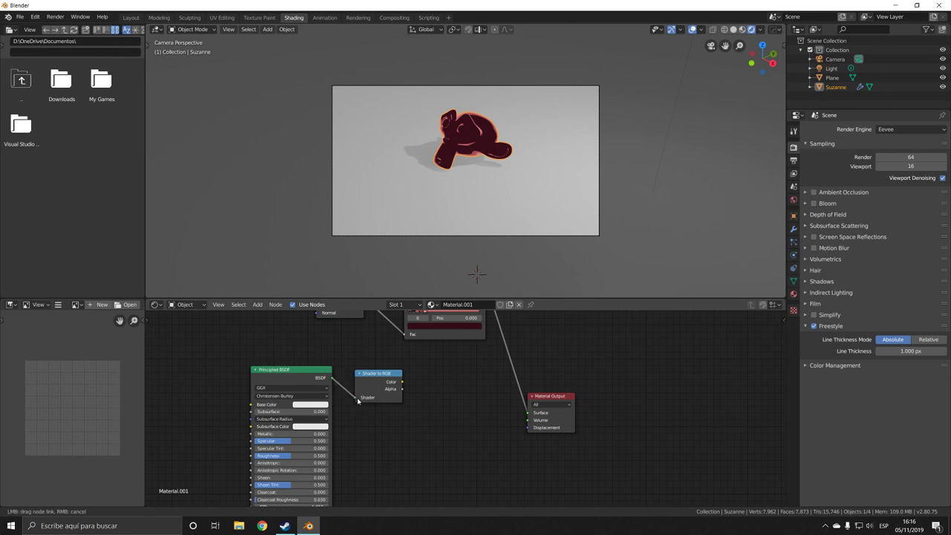
{"action": "left_click_drag", "start_coordinate": [402, 385], "coordinate": [526, 413]}
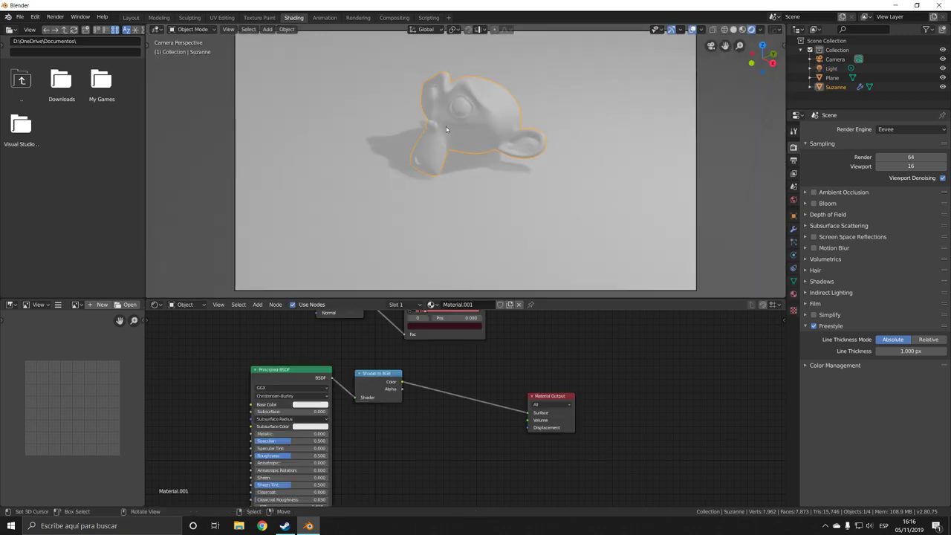
- Add a ColorRamp after Shader to RGB and change its light stop to light blue
{"action": "left_click", "coordinate": [257, 304]}
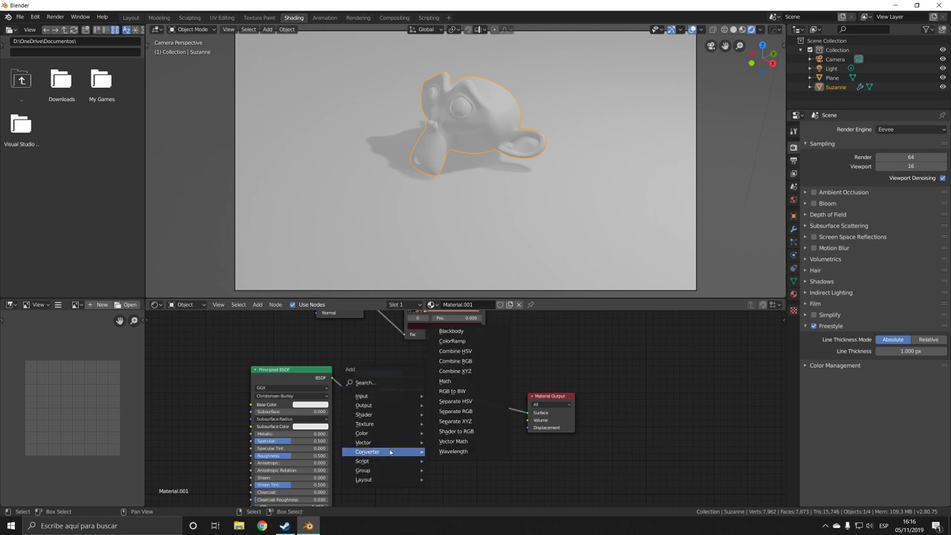
{"action": "left_click", "coordinate": [456, 431]}
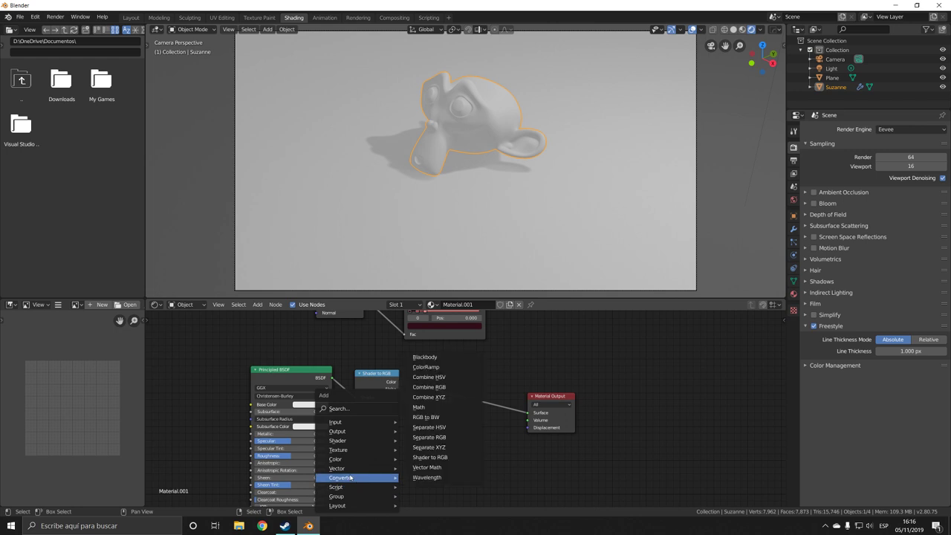
{"action": "mouse_move", "coordinate": [429, 427]}
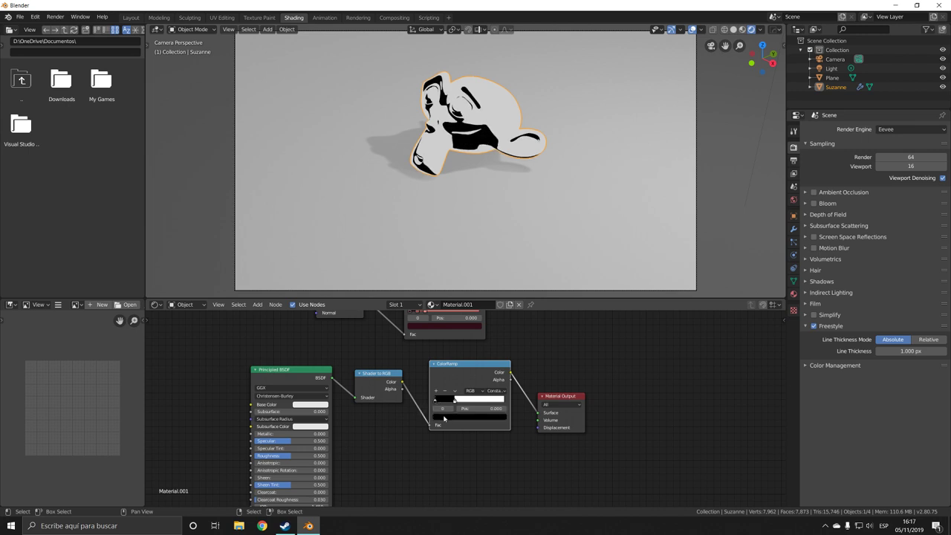
{"action": "left_click", "coordinate": [457, 400]}
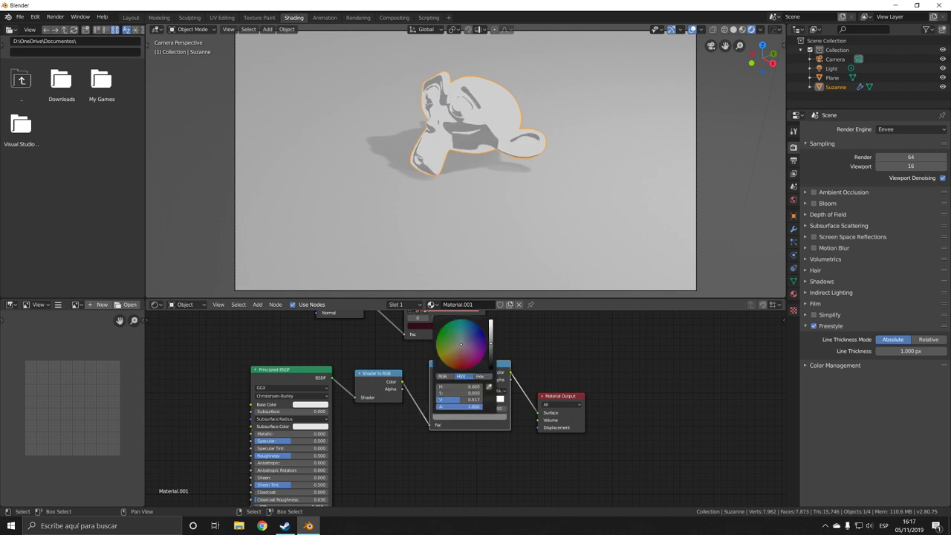
{"action": "left_click", "coordinate": [478, 337]}
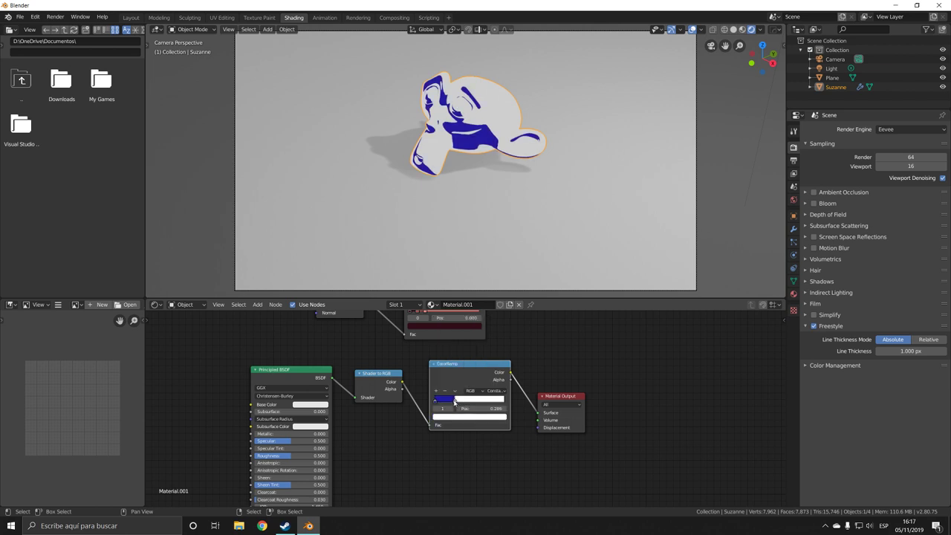
{"action": "left_click", "coordinate": [472, 399]}
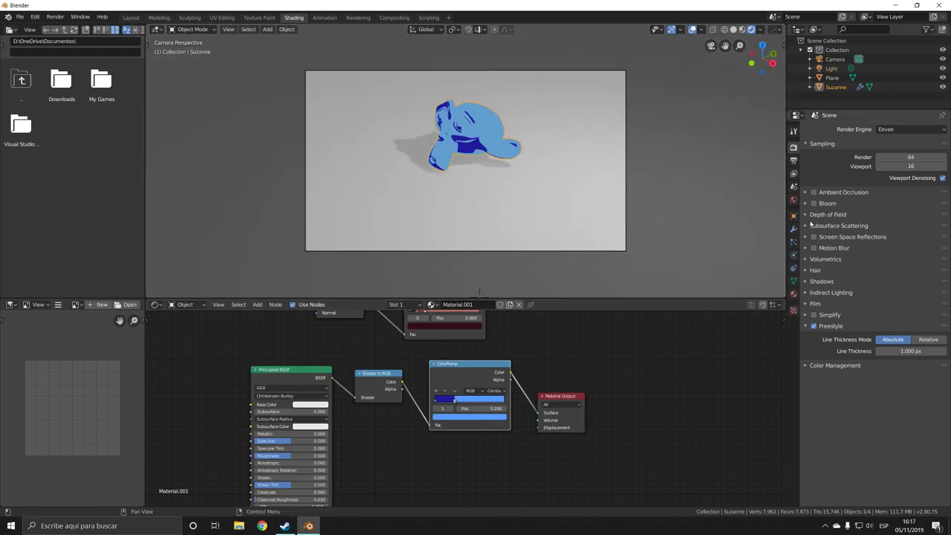
- Add a second material slot on Suzanne holding a new material named OUTLINE
{"action": "left_click", "coordinate": [793, 201]}
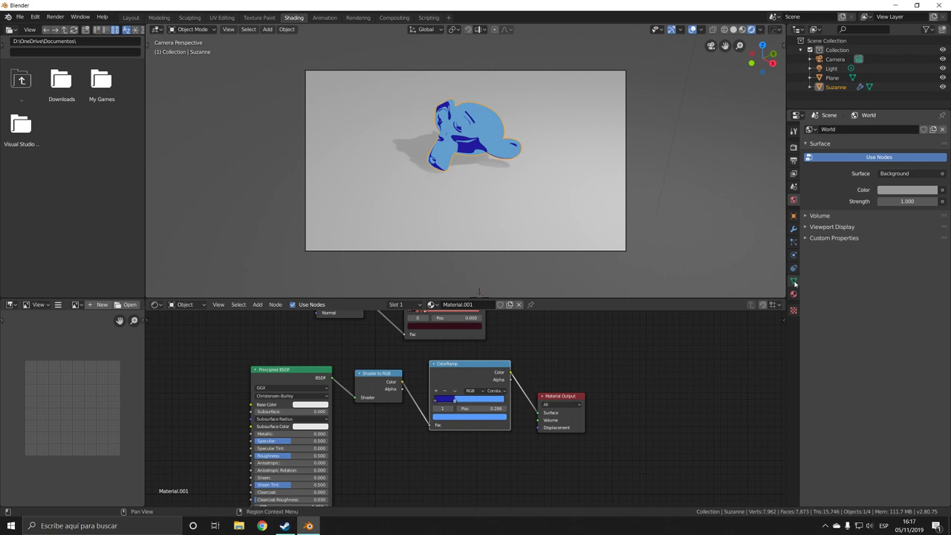
{"action": "left_click", "coordinate": [793, 281]}
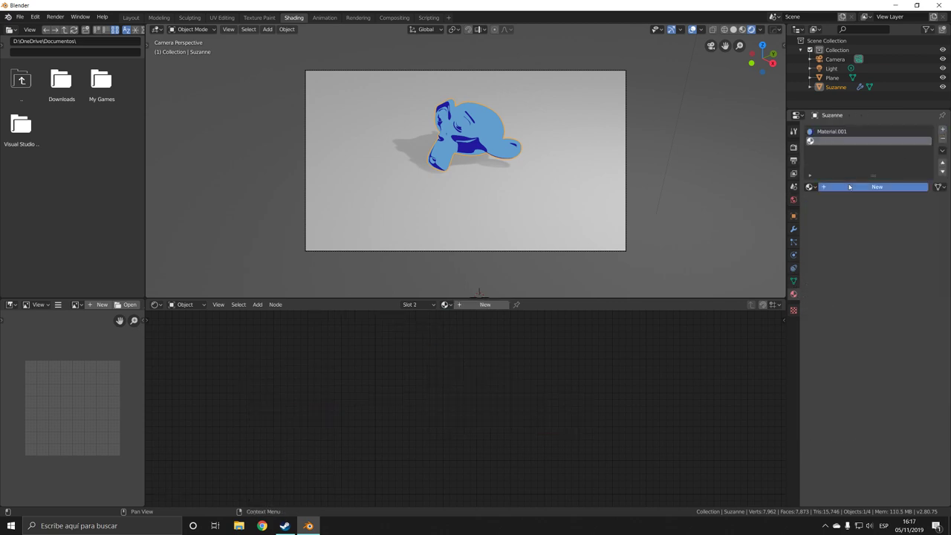
{"action": "left_click", "coordinate": [877, 186]}
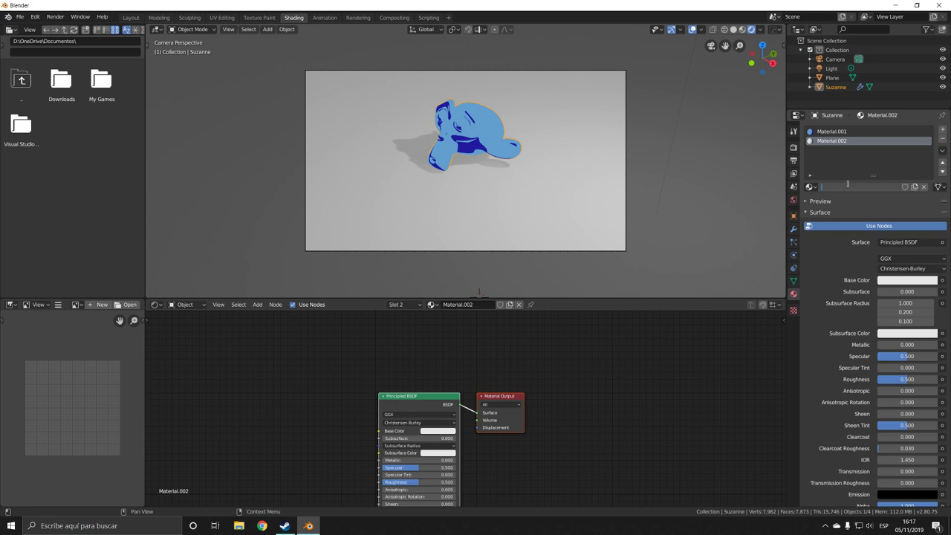
{"action": "type", "text": "OUTLINE"}
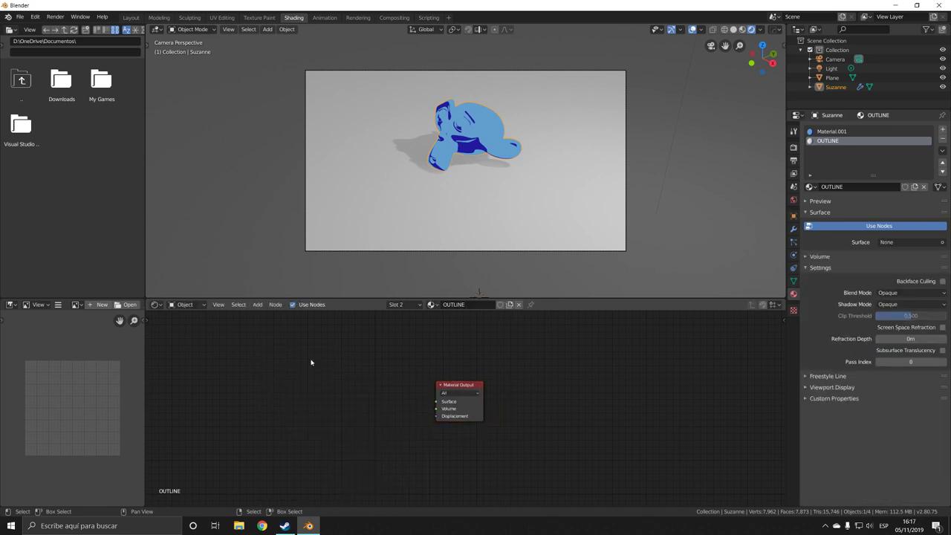
- Add Geometry, Emission and Transparent BSDF nodes, and set the Emission colour to black
{"action": "left_click", "coordinate": [257, 304]}
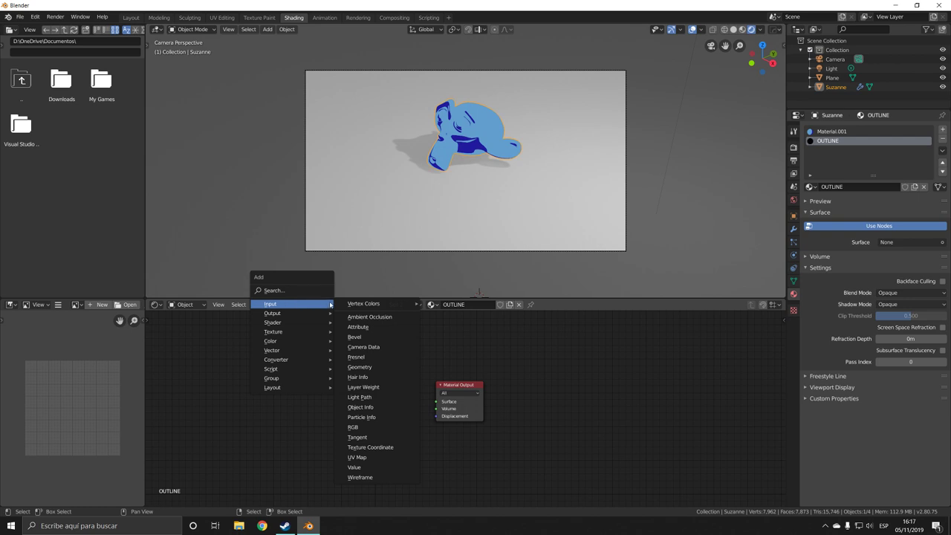
{"action": "left_click", "coordinate": [359, 366]}
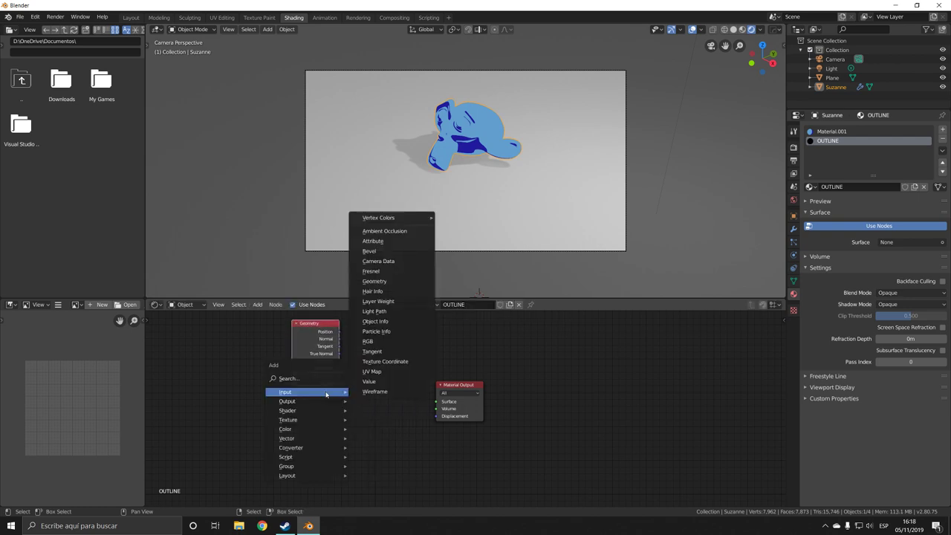
{"action": "mouse_move", "coordinate": [288, 411]}
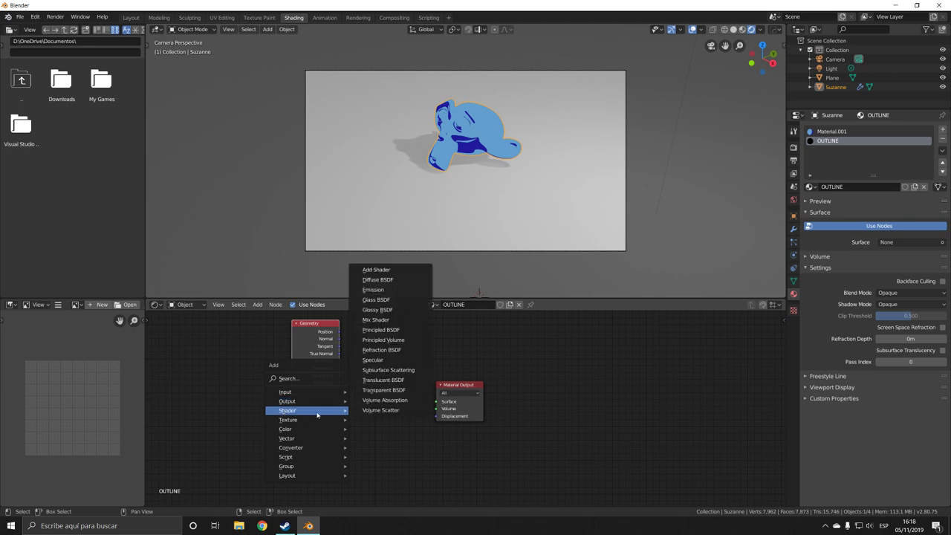
{"action": "left_click", "coordinate": [376, 320]}
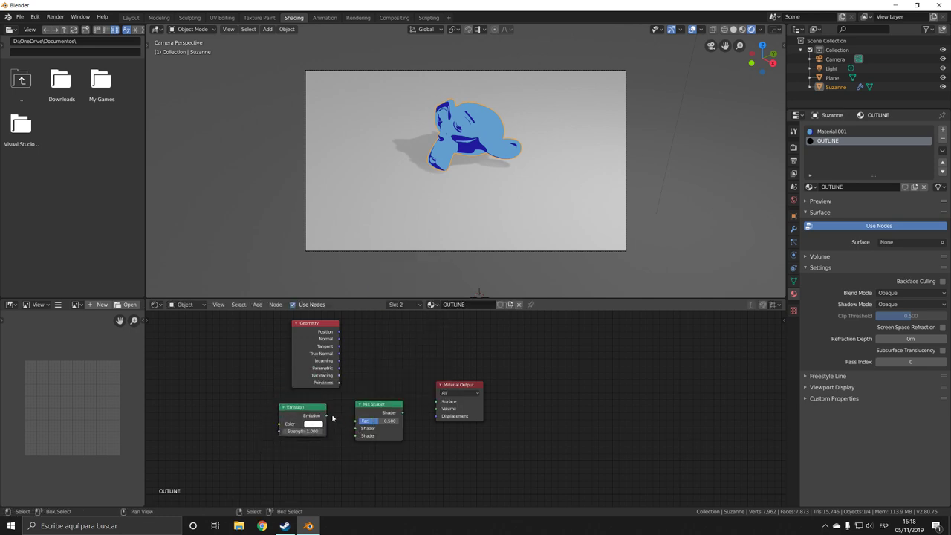
{"action": "left_click", "coordinate": [257, 304]}
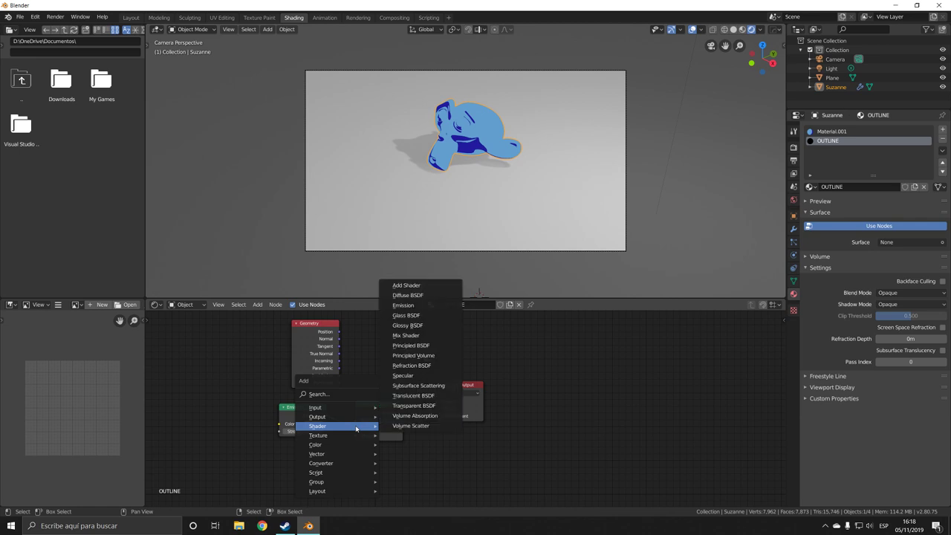
{"action": "mouse_move", "coordinate": [414, 396]}
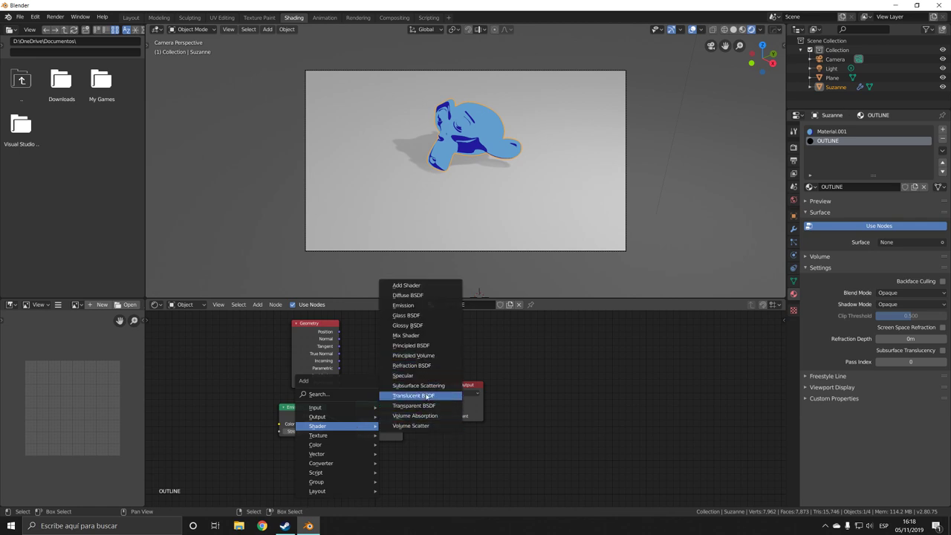
{"action": "left_click", "coordinate": [414, 405]}
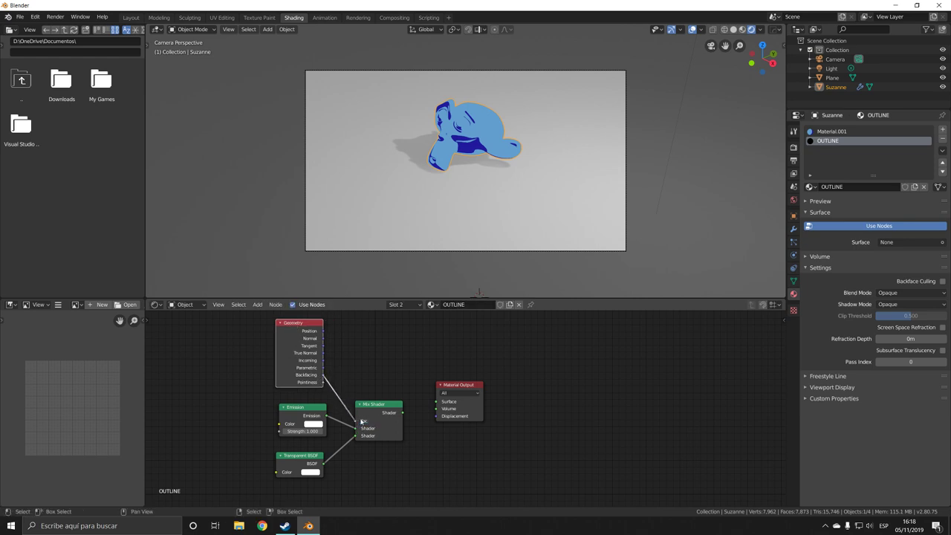
{"action": "mouse_move", "coordinate": [312, 423]}
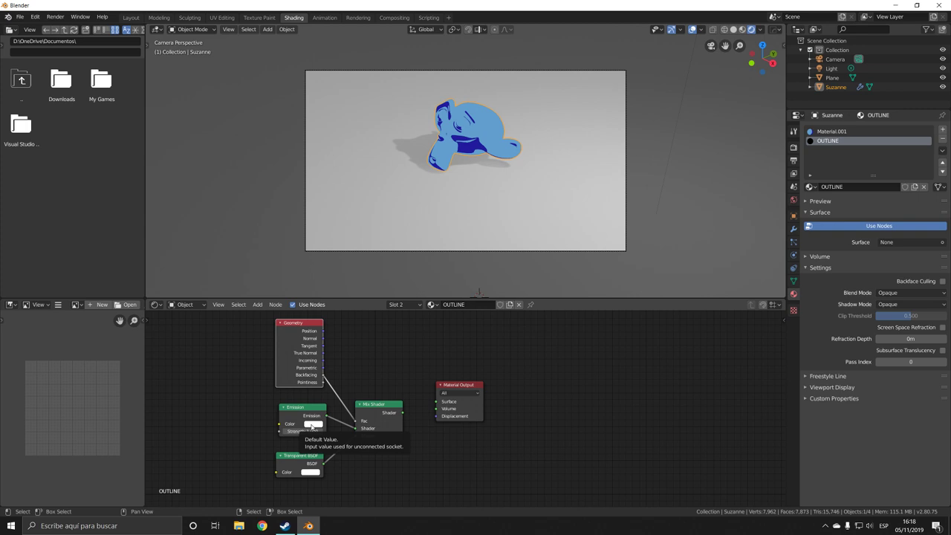
{"action": "left_click", "coordinate": [312, 424]}
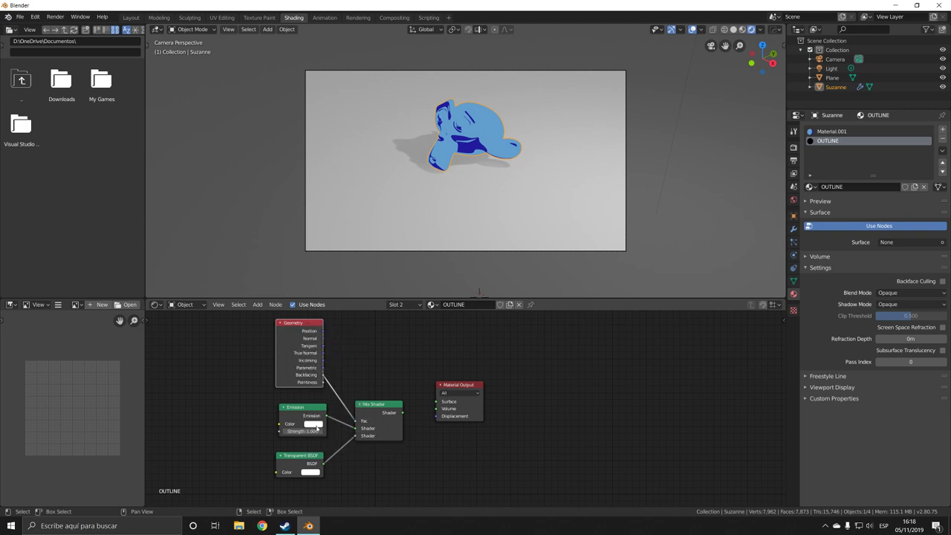
{"action": "left_click", "coordinate": [310, 424]}
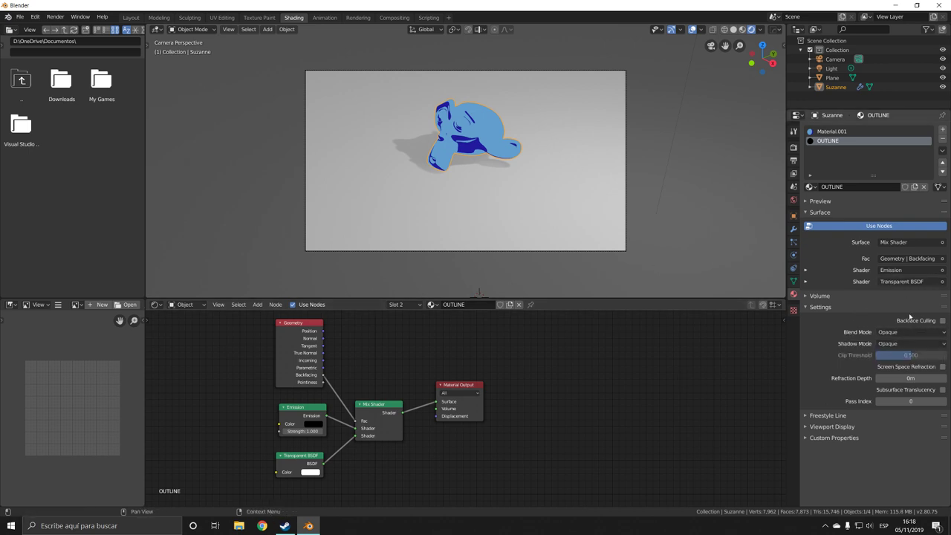
- Set the OUTLINE material's Blend Mode to Alpha Blend
{"action": "left_click", "coordinate": [910, 332]}
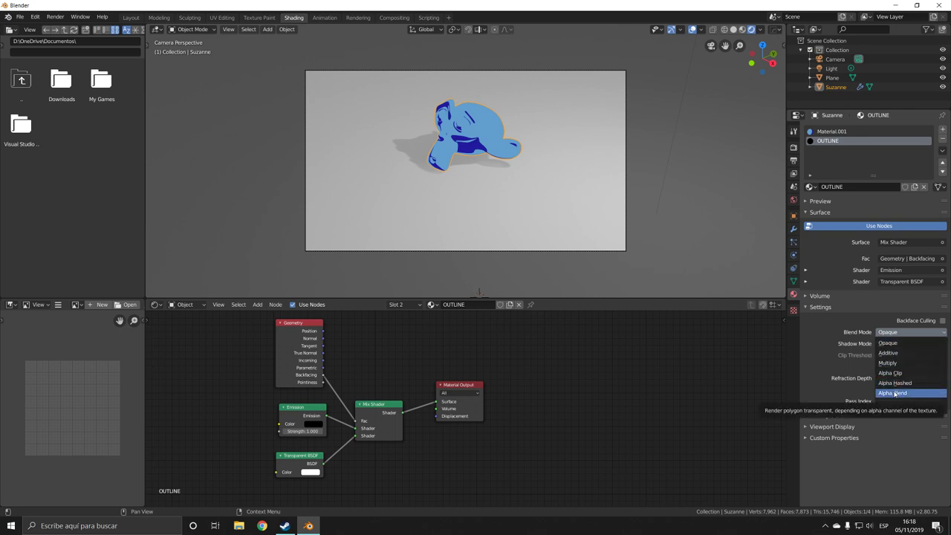
{"action": "left_click", "coordinate": [893, 392]}
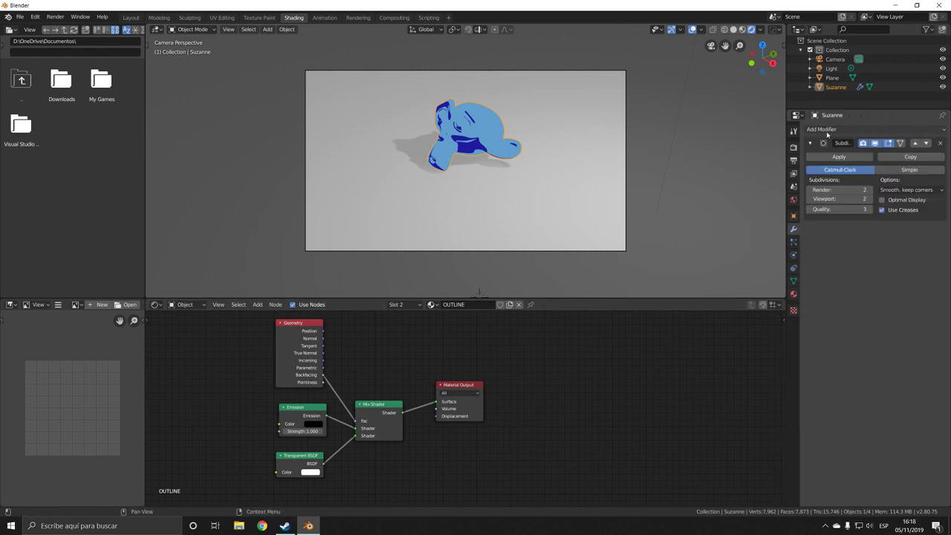
- Add a Solidify modifier with Flip Normals, -0.03 m thickness and Only Rim enabled
{"action": "left_click", "coordinate": [821, 128]}
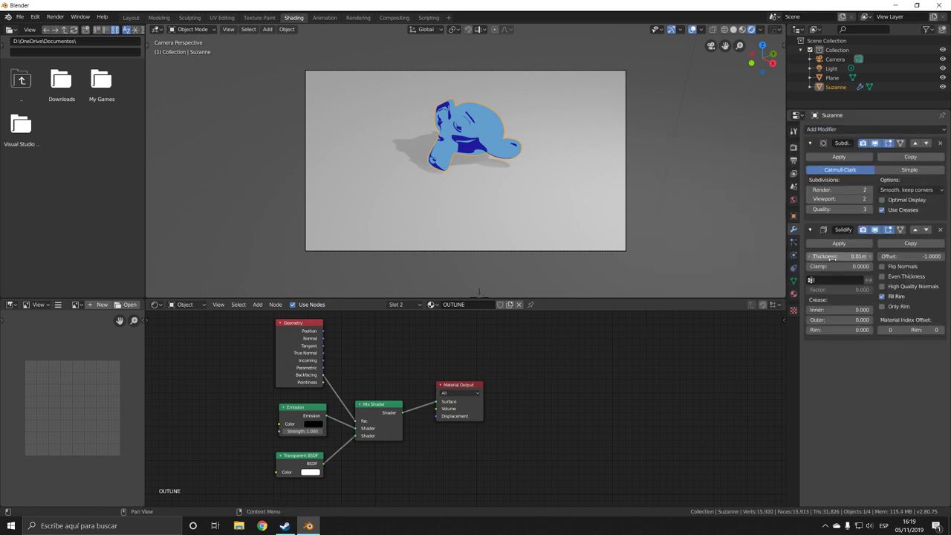
{"action": "left_click", "coordinate": [883, 266]}
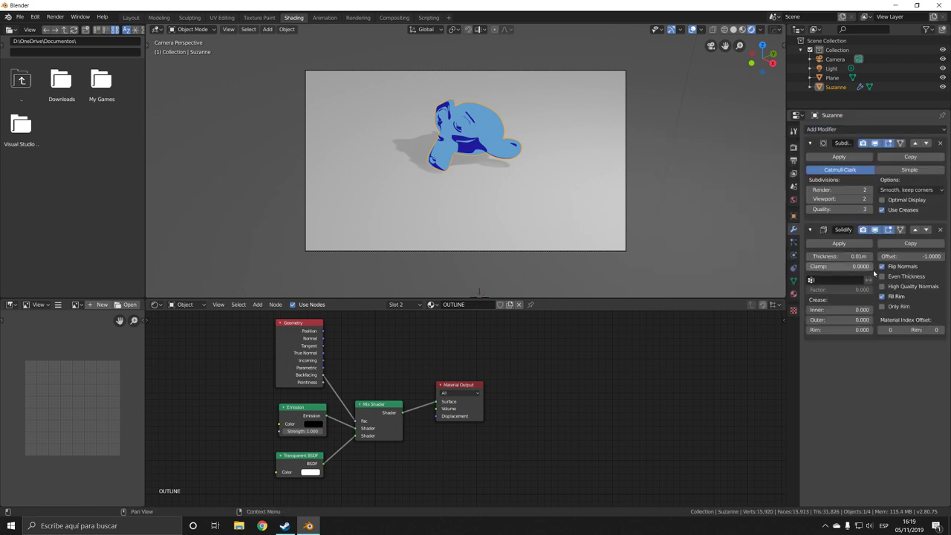
{"action": "mouse_move", "coordinate": [825, 256]}
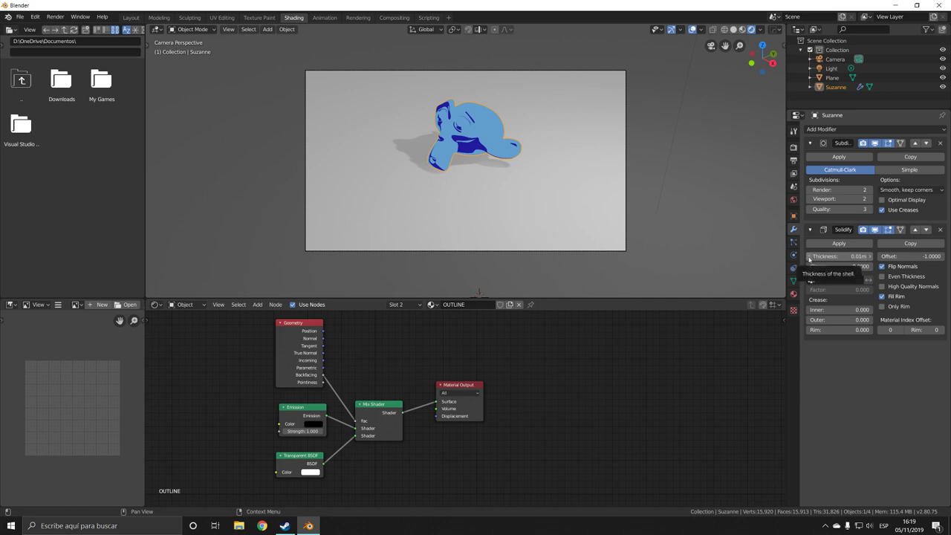
{"action": "left_click_drag", "start_coordinate": [839, 256], "coordinate": [818, 256]}
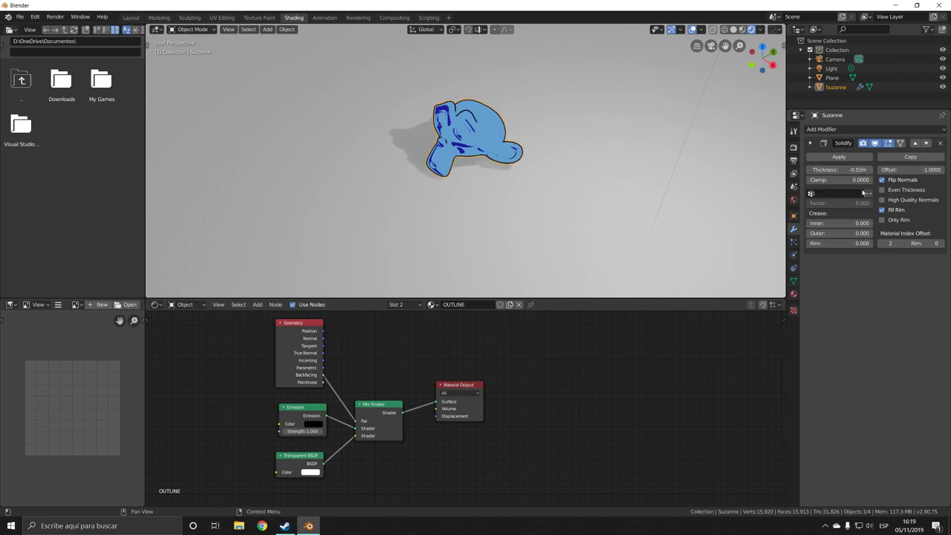
{"action": "left_click", "coordinate": [883, 220]}
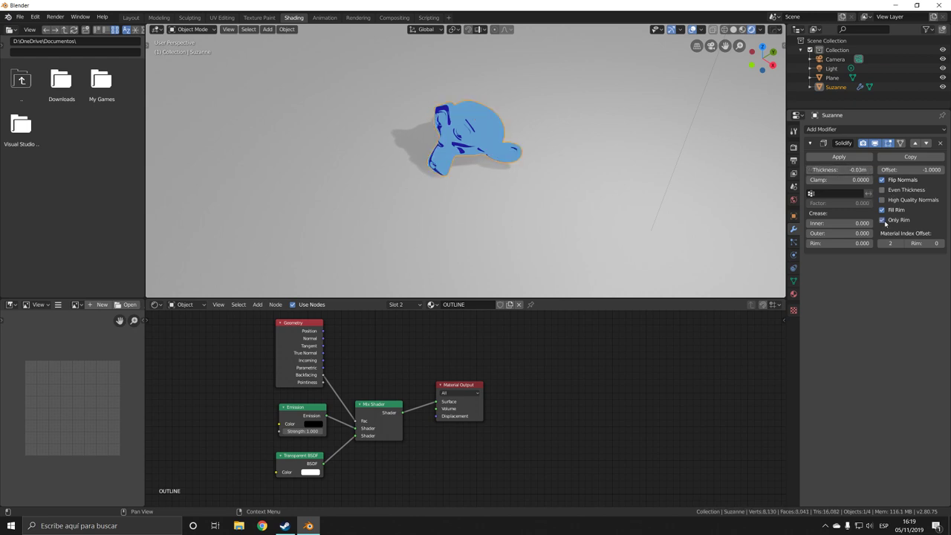